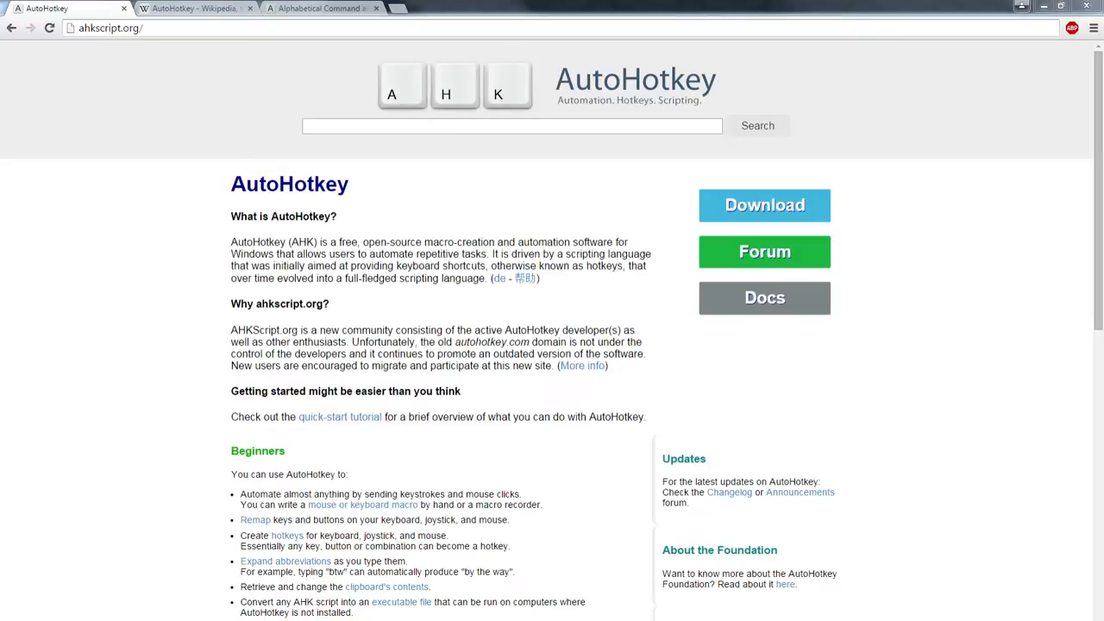
{"action": "mouse_move", "coordinate": [980, 525]}
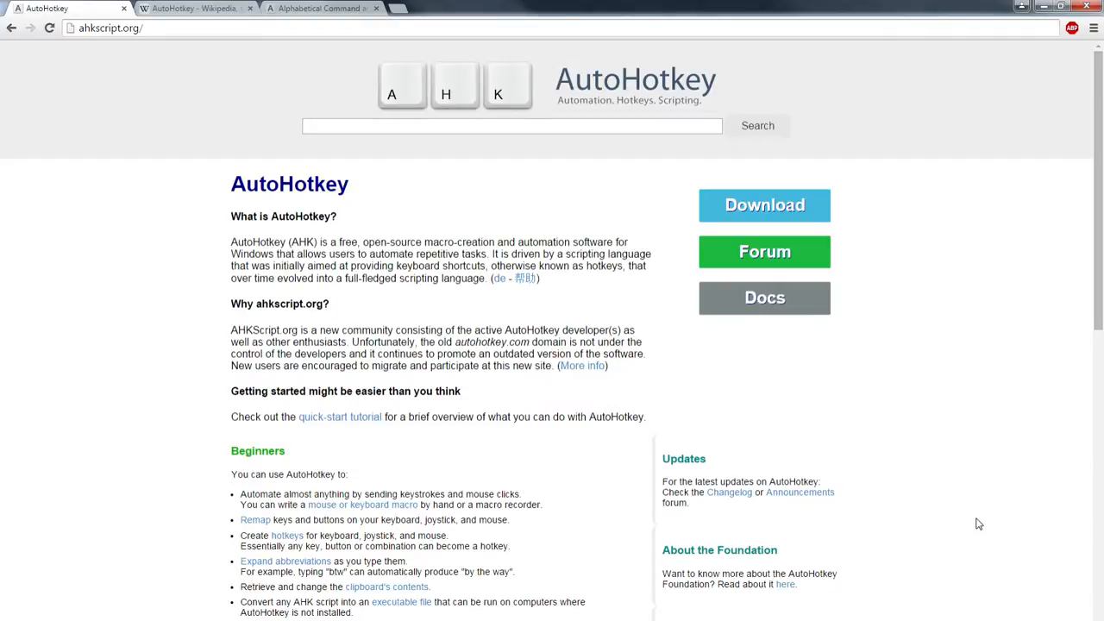
{"action": "mouse_move", "coordinate": [889, 242]}
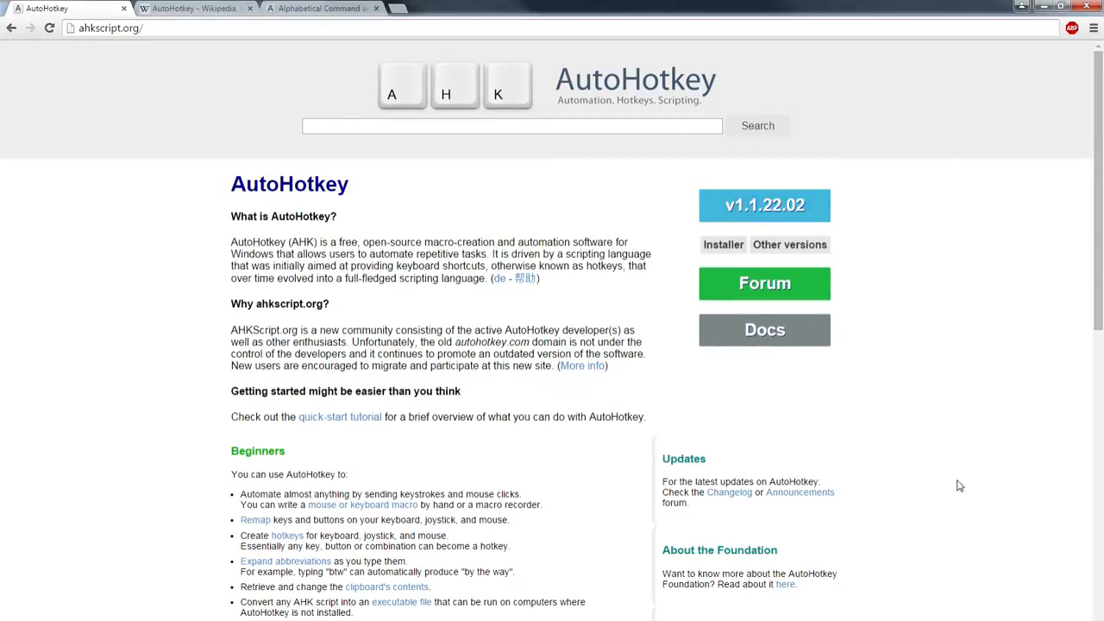
{"action": "mouse_move", "coordinate": [98, 44]}
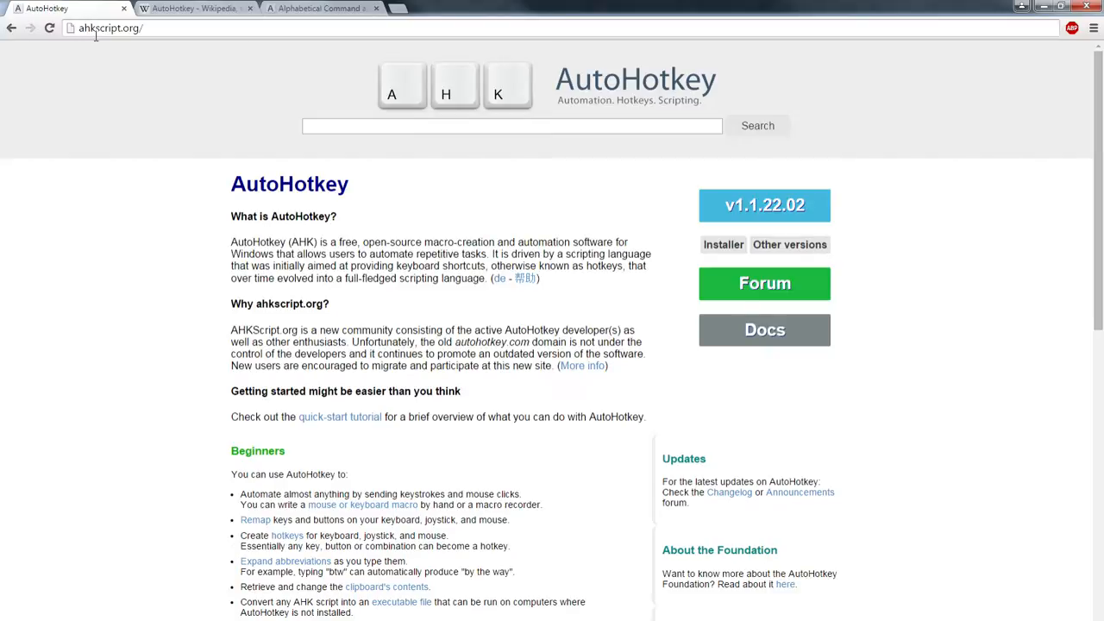
{"action": "mouse_move", "coordinate": [159, 176]}
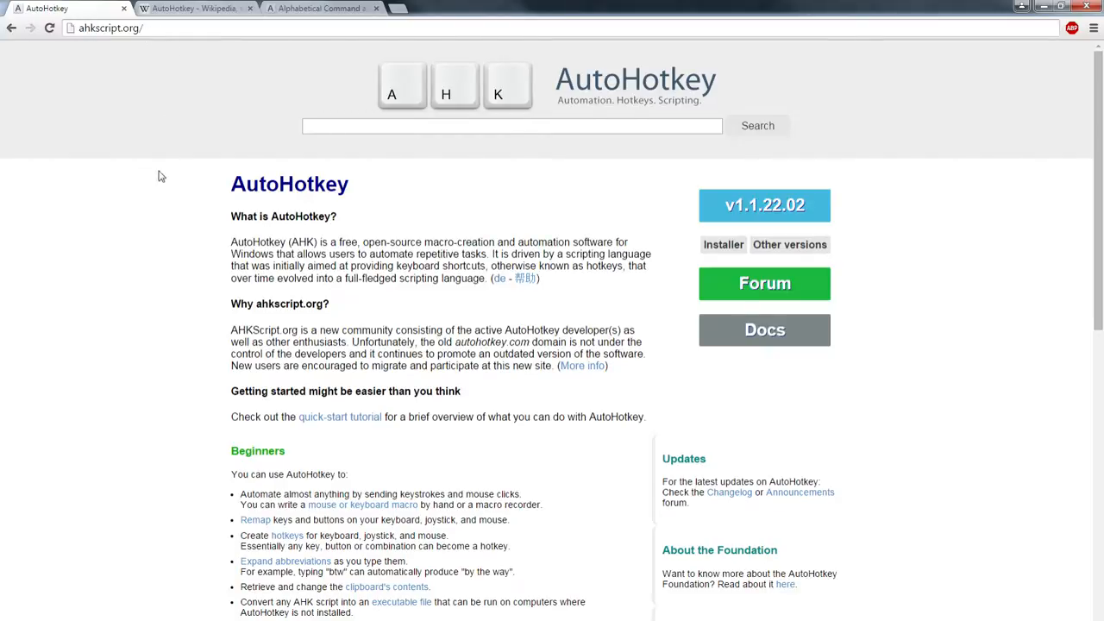
{"action": "mouse_move", "coordinate": [180, 190]}
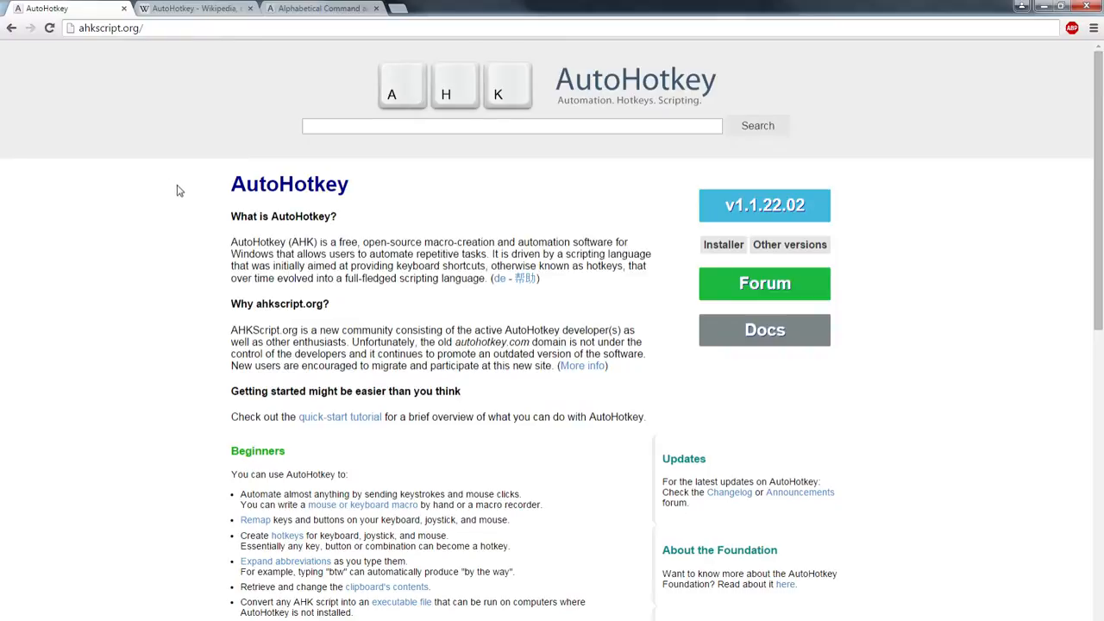
{"action": "mouse_move", "coordinate": [171, 264]}
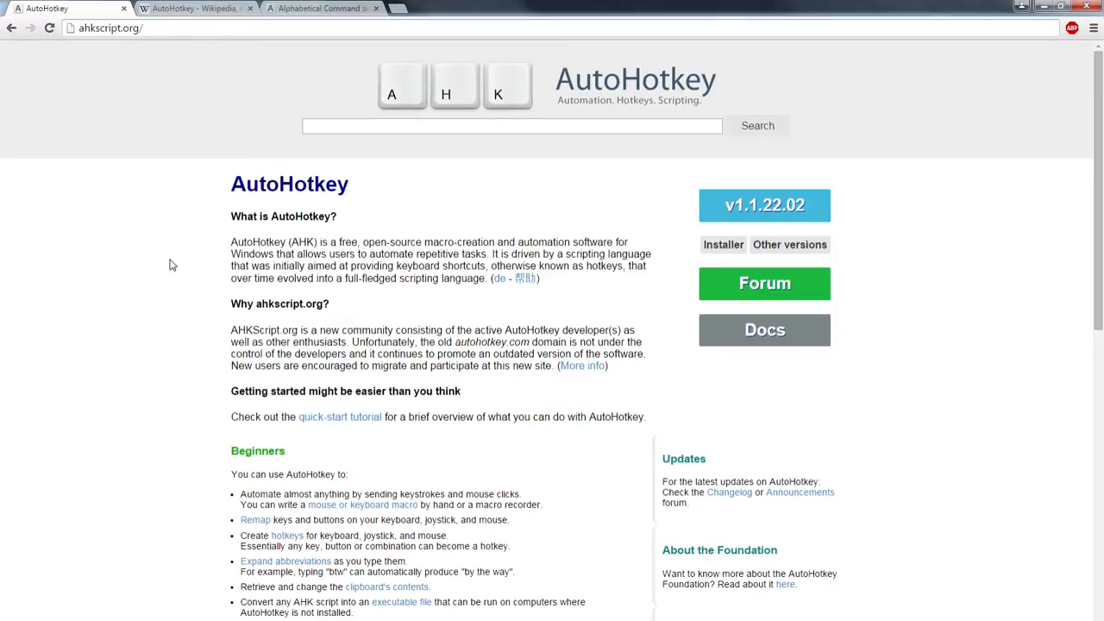
{"action": "mouse_move", "coordinate": [574, 223]}
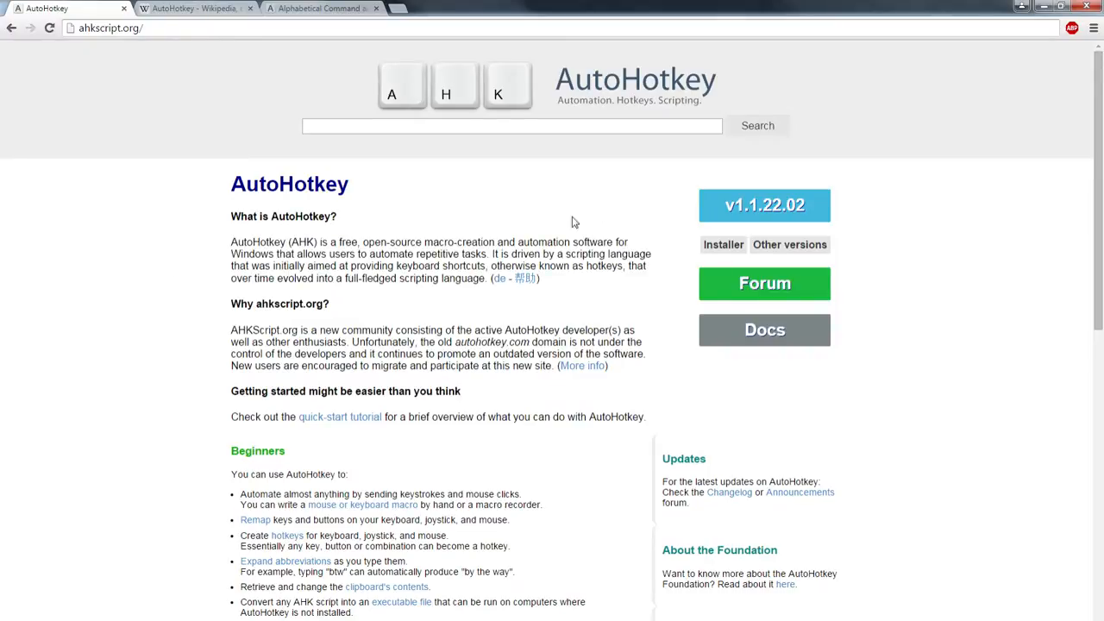
{"action": "mouse_move", "coordinate": [820, 183]}
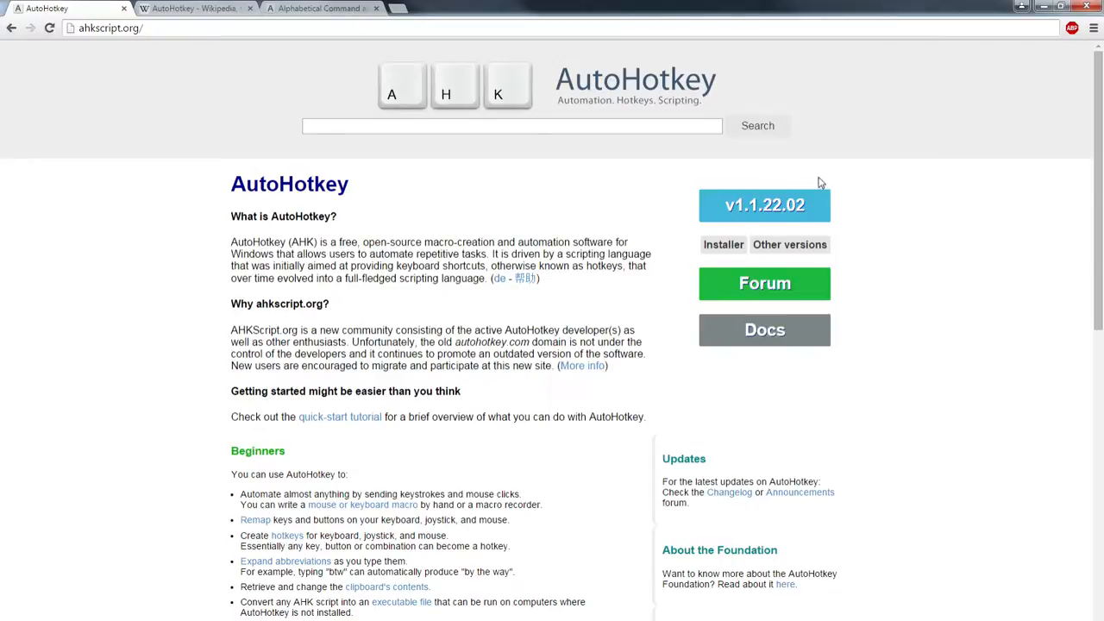
{"action": "mouse_move", "coordinate": [769, 169]}
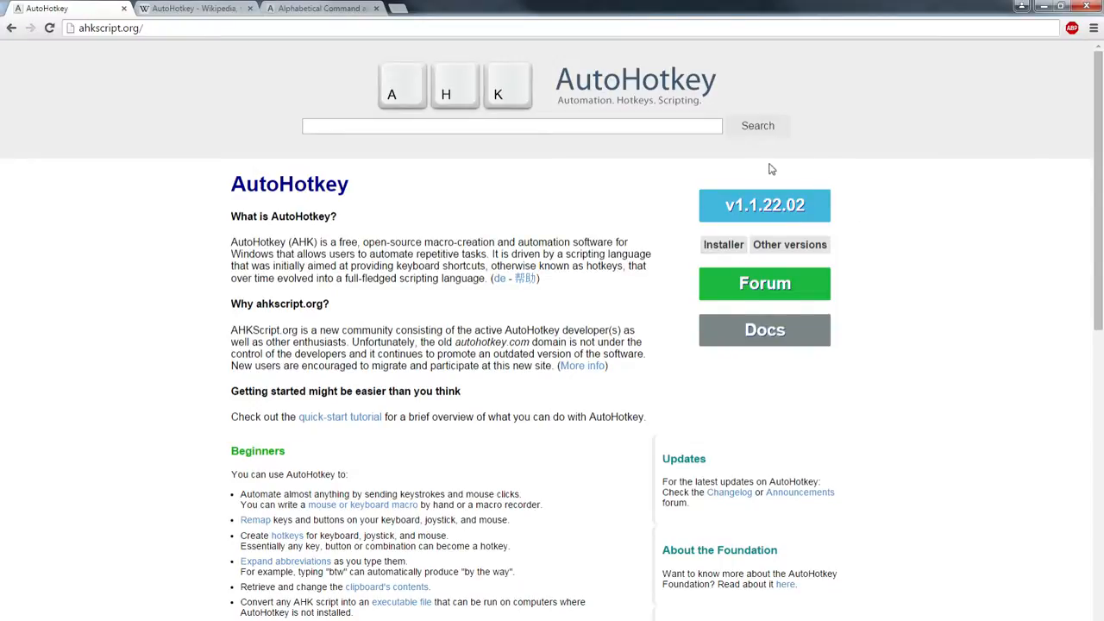
Browse the AutoHotkey command index on Docs, then the Wikipedia AutoHotkey article.
{"action": "left_click", "coordinate": [764, 330]}
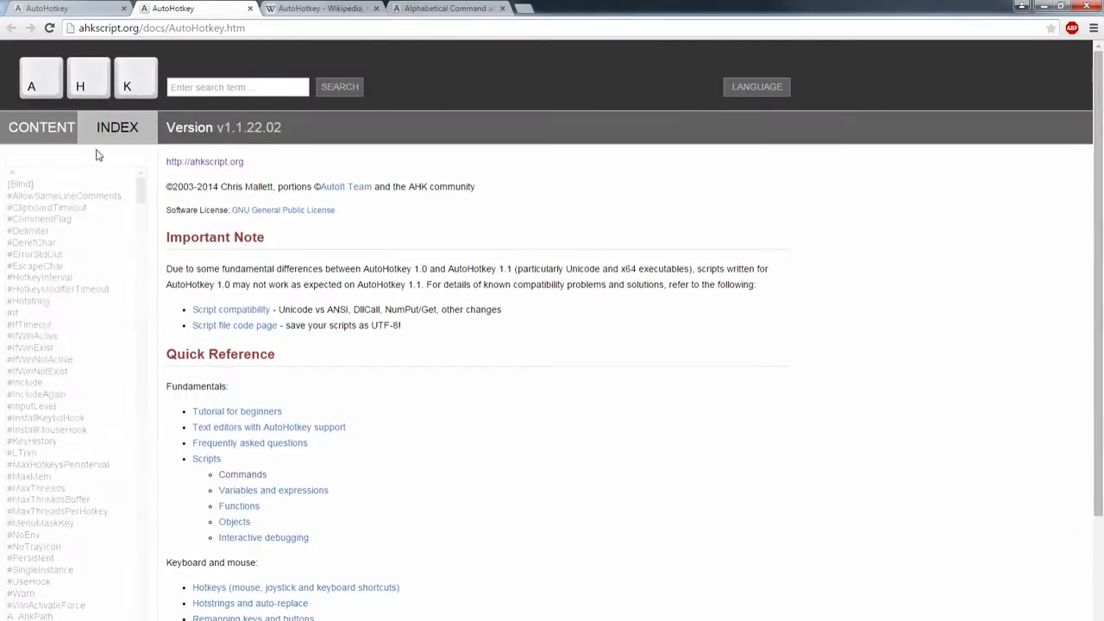
{"action": "scroll", "scroll_direction": "down", "scroll_amount": 3}
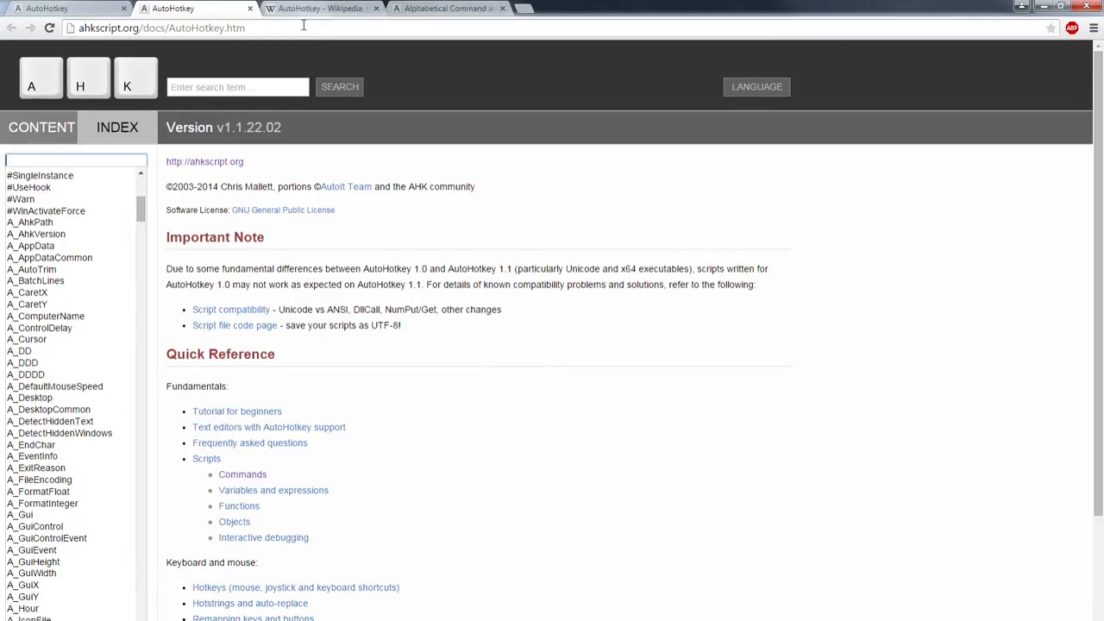
{"action": "left_click", "coordinate": [320, 7]}
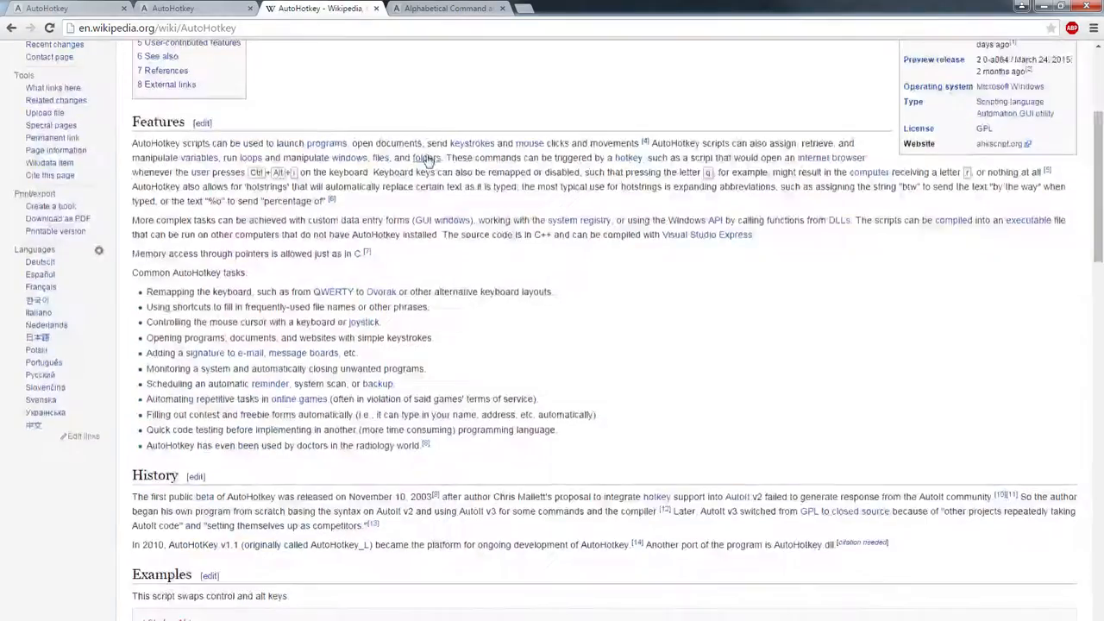
{"action": "scroll", "scroll_direction": "down", "scroll_amount": 3}
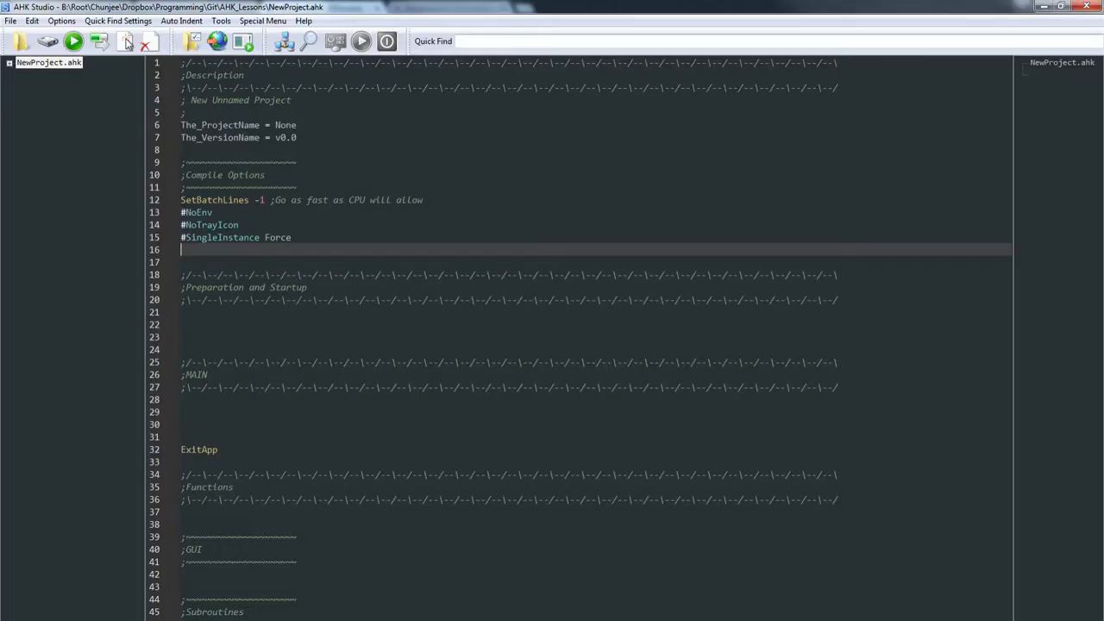
{"action": "left_click", "coordinate": [687, 239]}
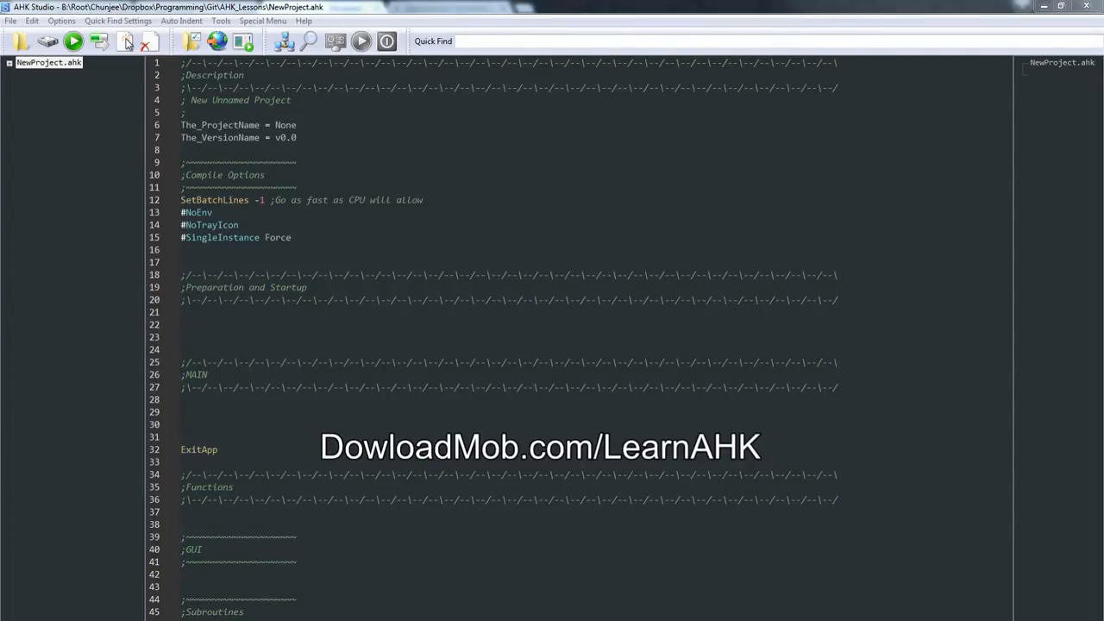
{"action": "left_click", "coordinate": [409, 348]}
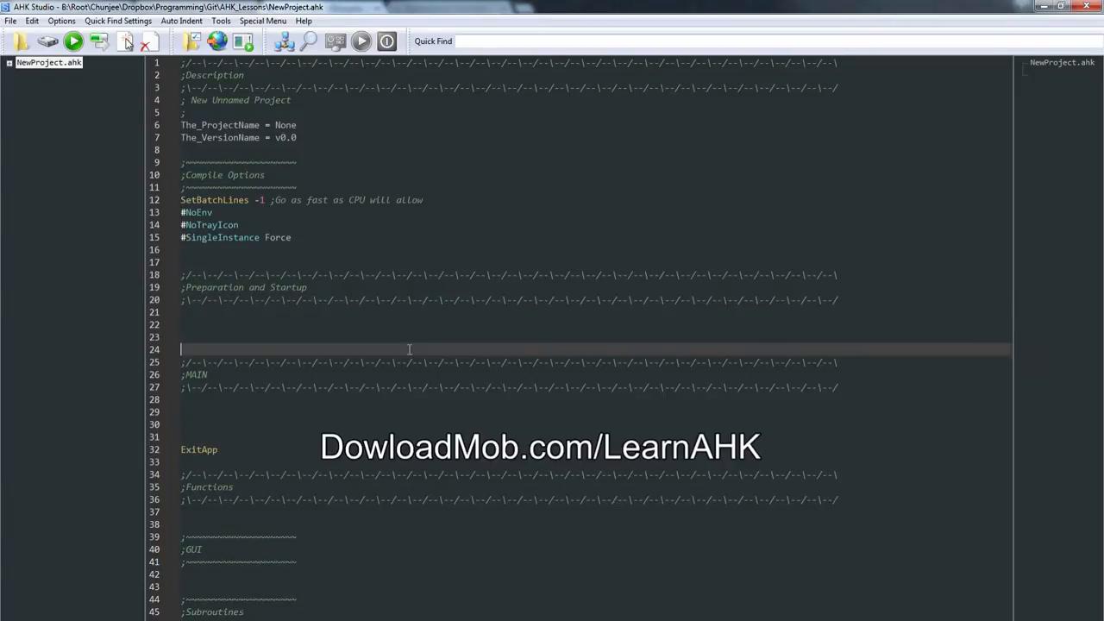
{"action": "mouse_move", "coordinate": [476, 252]}
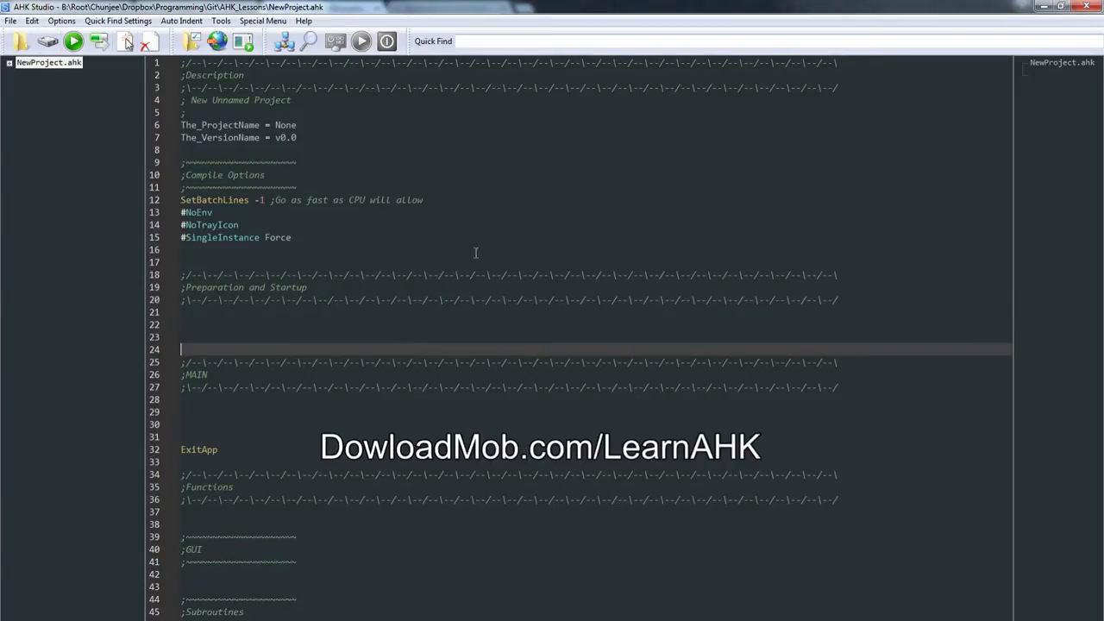
{"action": "mouse_move", "coordinate": [469, 240]}
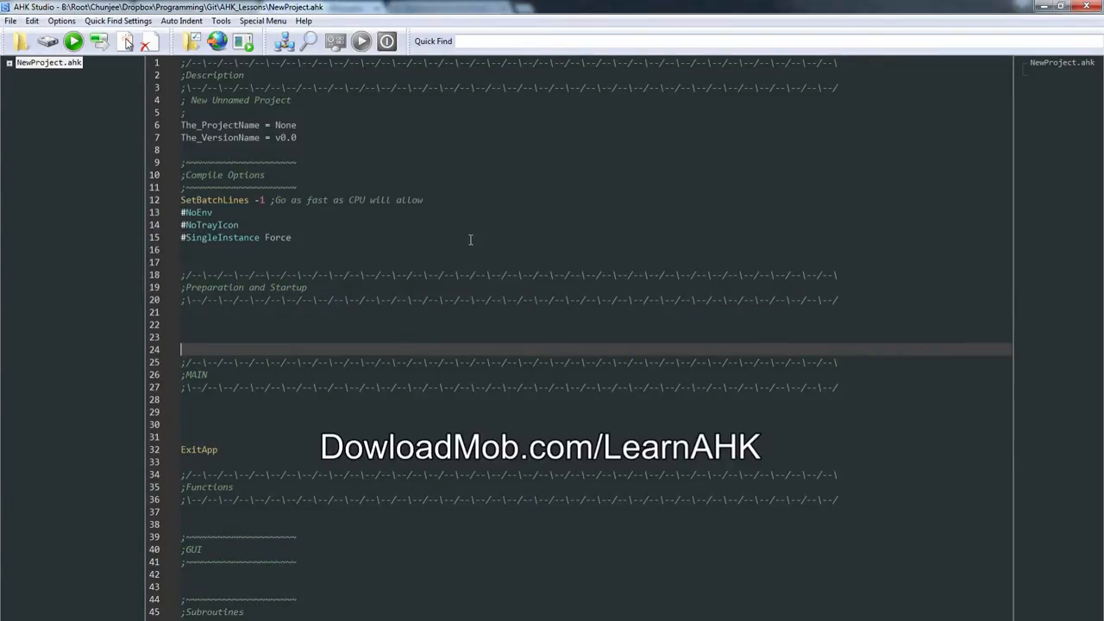
{"action": "mouse_move", "coordinate": [428, 432]}
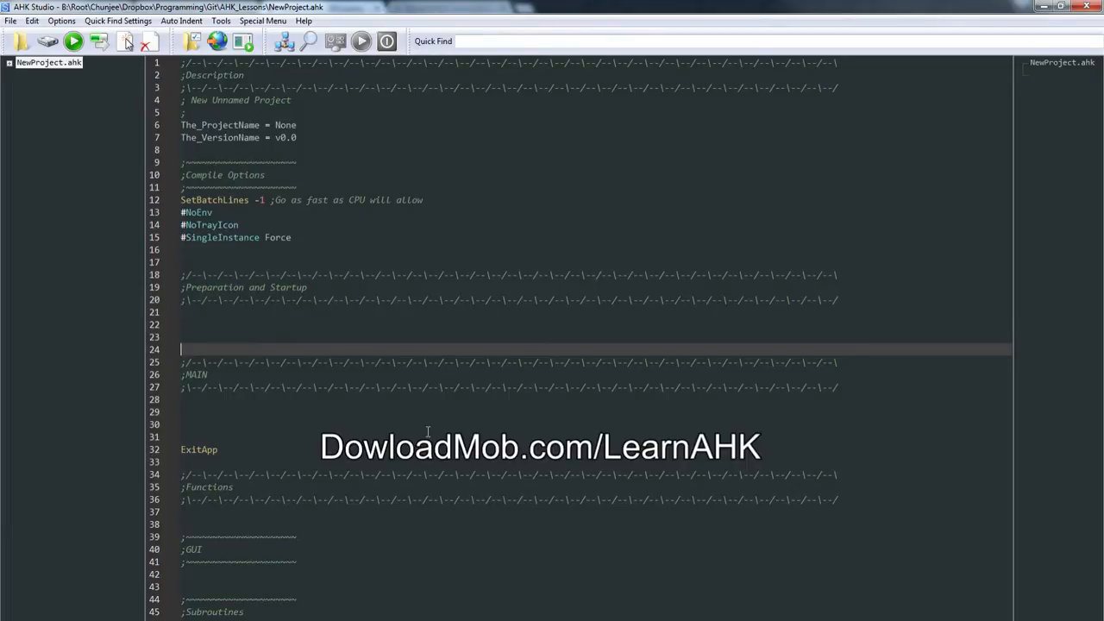
{"action": "mouse_move", "coordinate": [863, 376]}
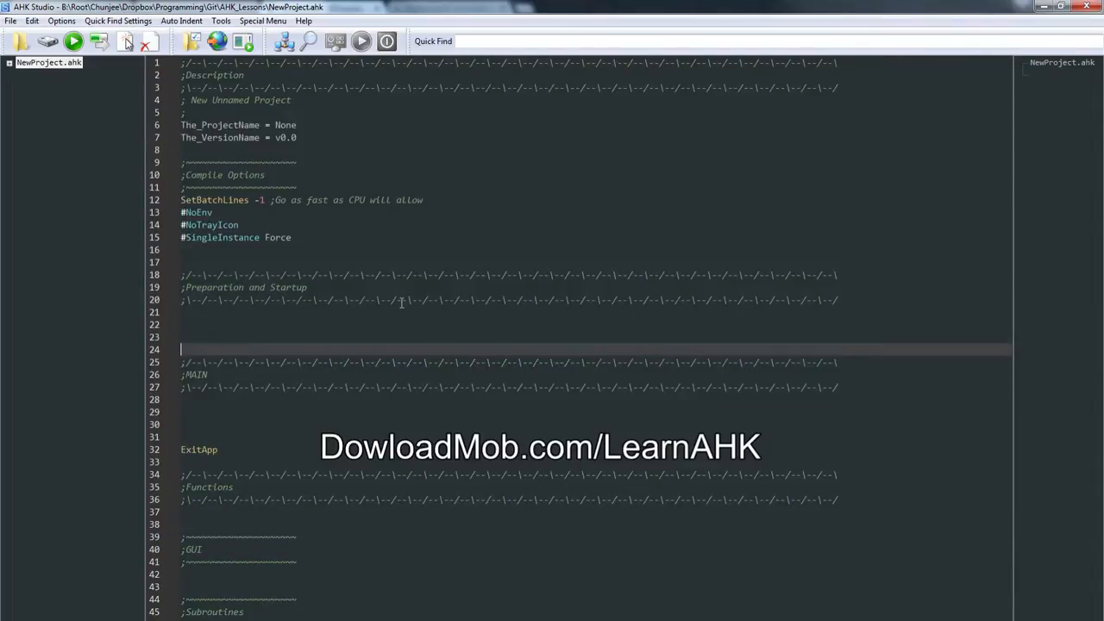
Add a Msgbox, Hello World line under ;MAIN in NewProject.ahk.
{"action": "left_click", "coordinate": [234, 336]}
{"action": "type", "text": "#"}
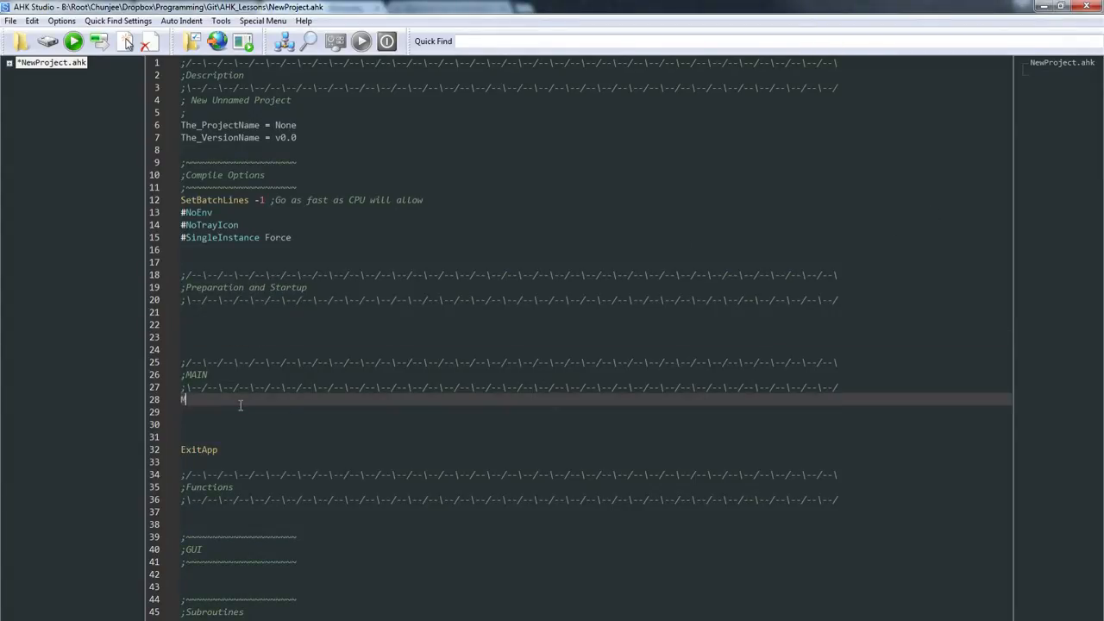
{"action": "type", "text": "Msgbox, Hello World"}
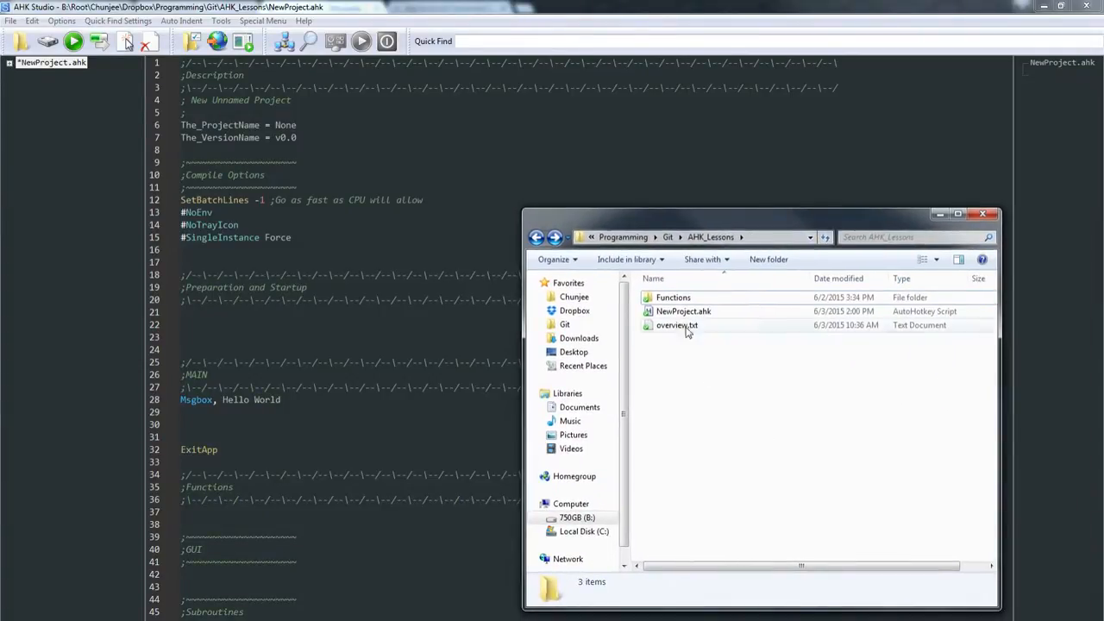
Run NewProject.ahk from the AHK_Lessons folder and dismiss its Hello World message box.
{"action": "left_click", "coordinate": [683, 310]}
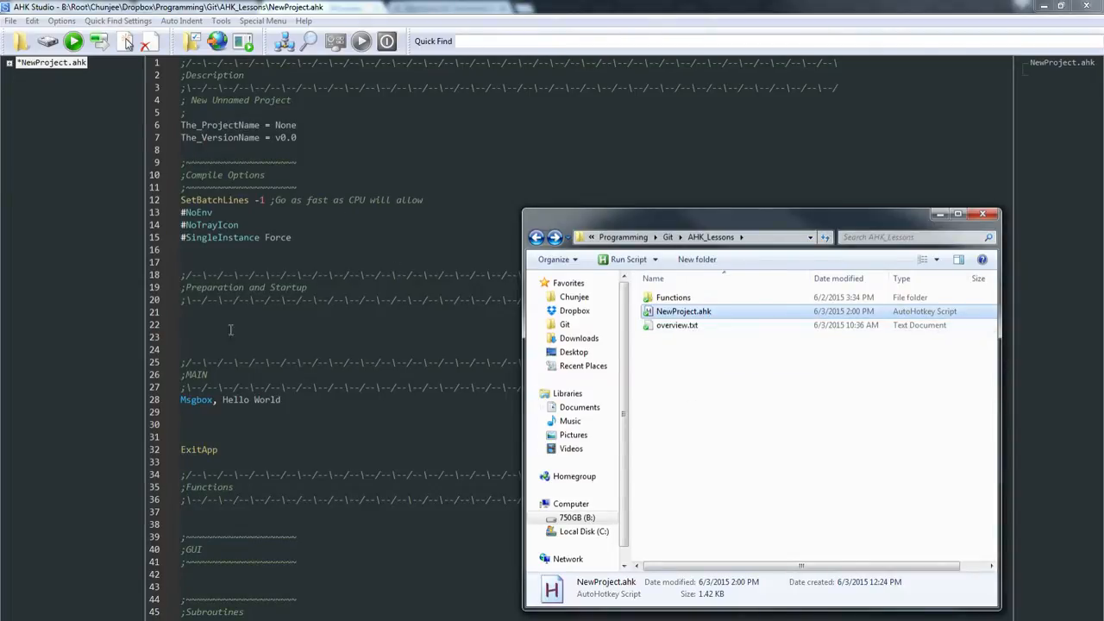
{"action": "mouse_move", "coordinate": [345, 594]}
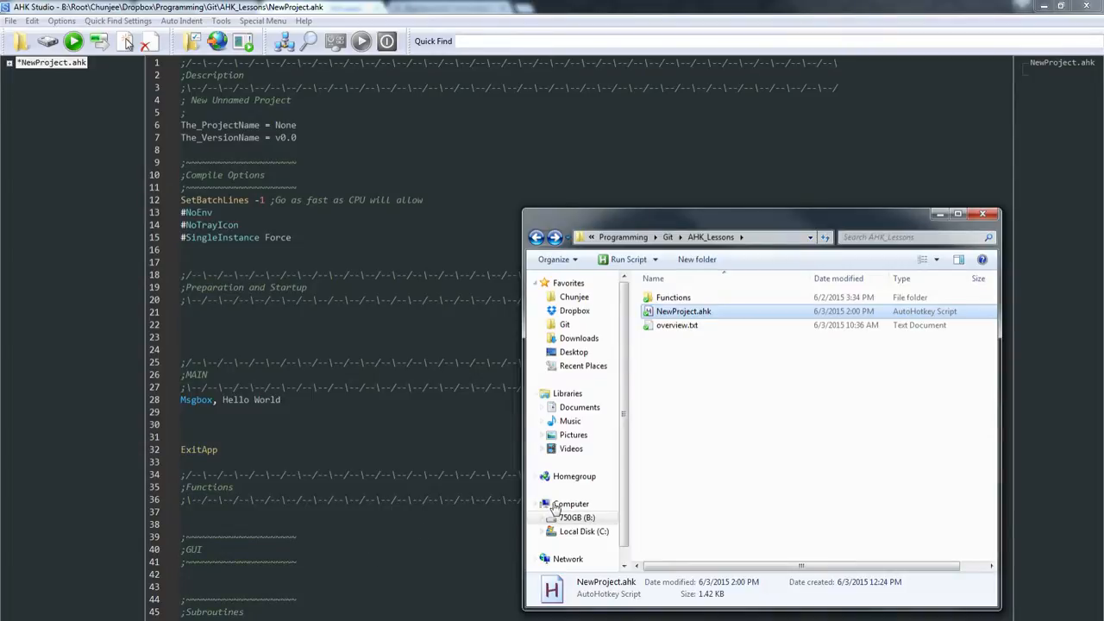
{"action": "left_click", "coordinate": [690, 467]}
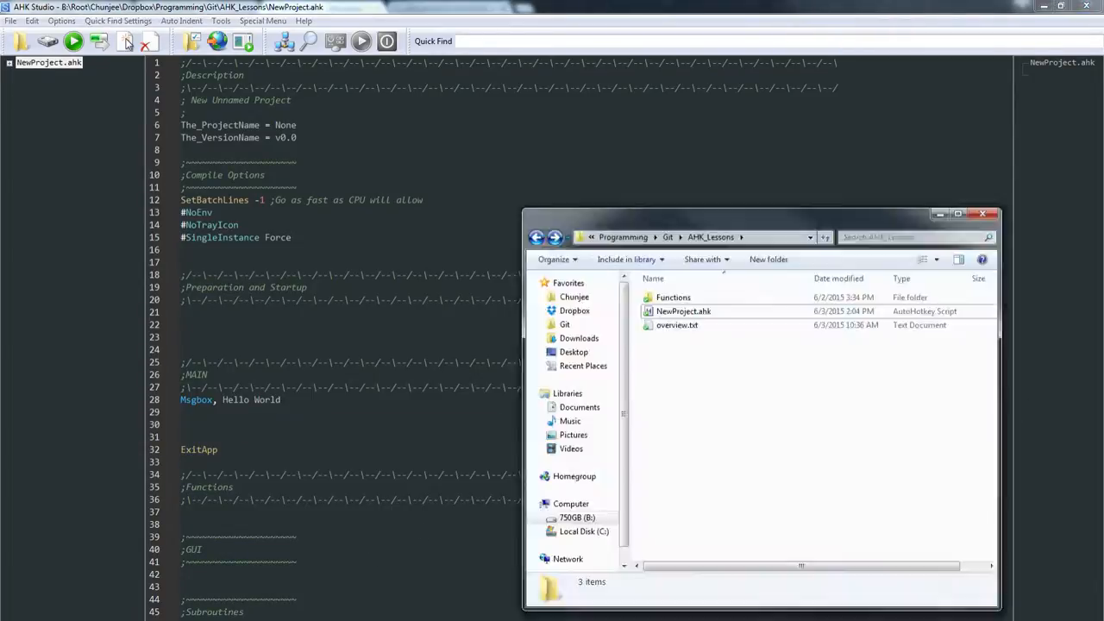
{"action": "left_click", "coordinate": [684, 311]}
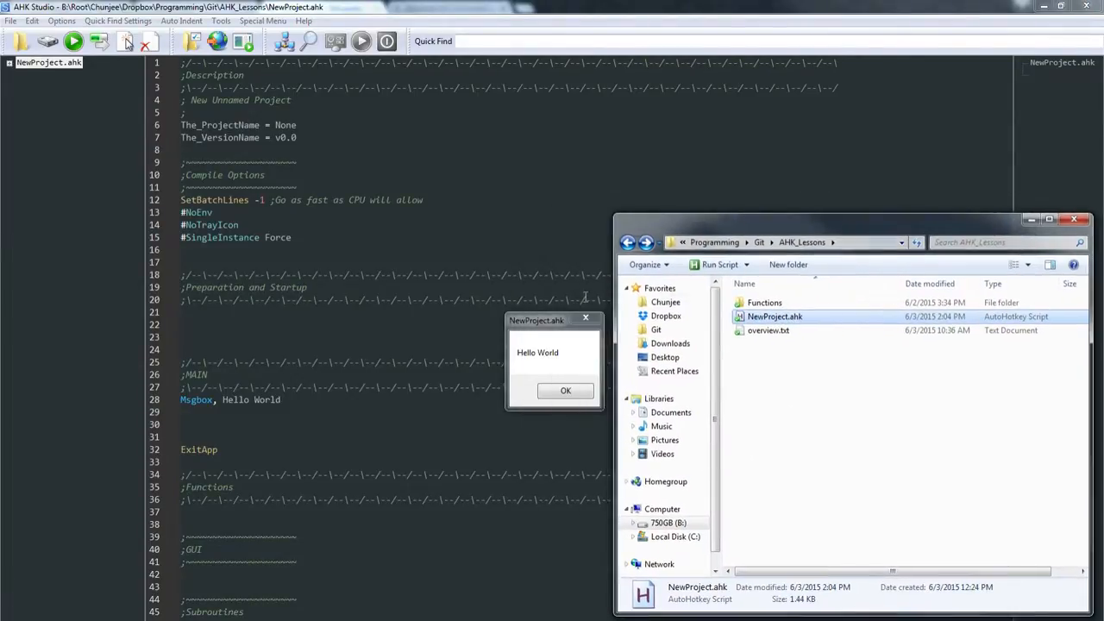
{"action": "left_click", "coordinate": [566, 390]}
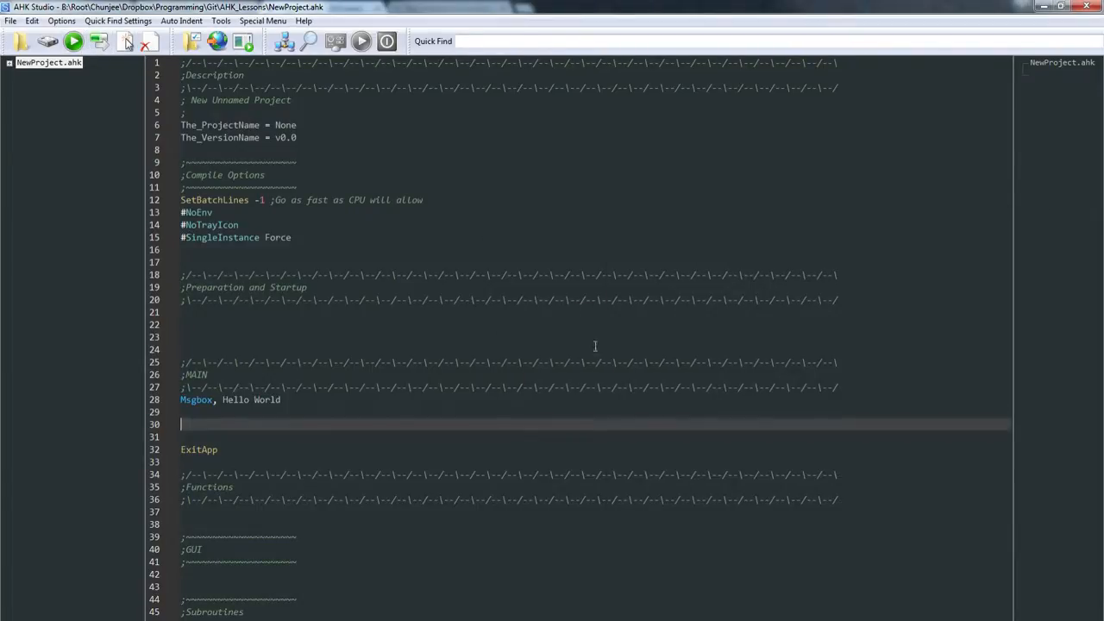
{"action": "mouse_move", "coordinate": [318, 414]}
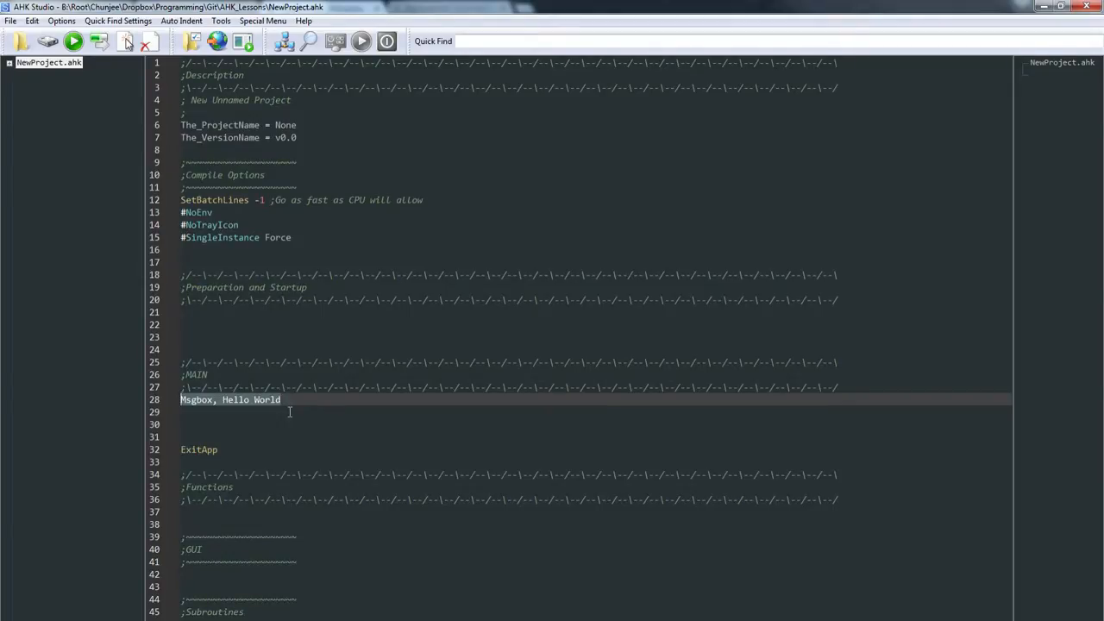
{"action": "left_click", "coordinate": [185, 112]}
{"action": "type", "text": " ;"}
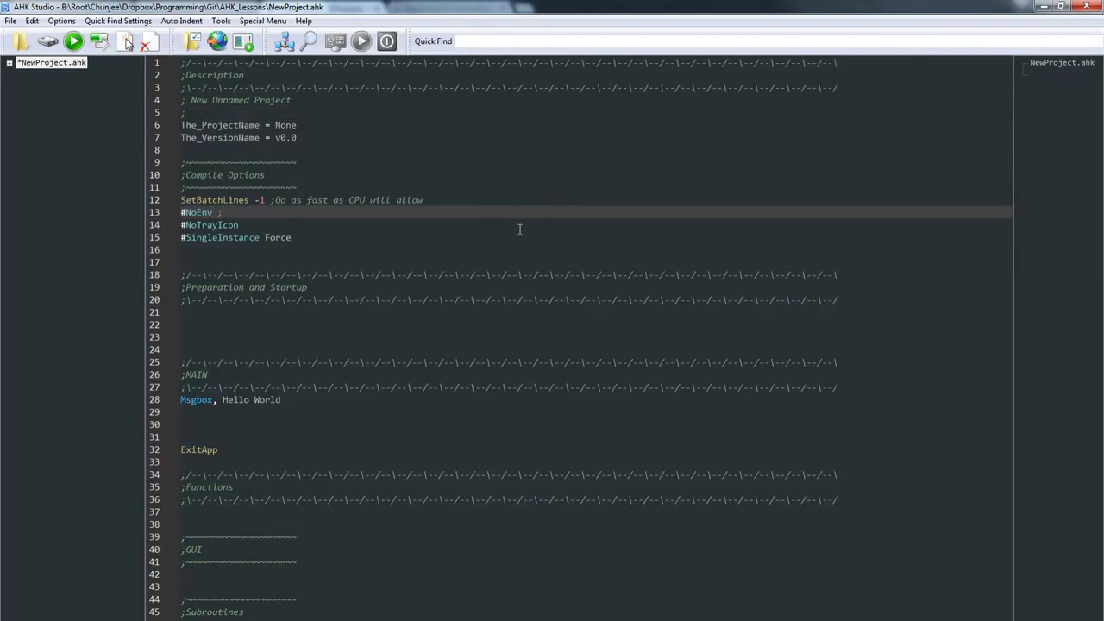
{"action": "type", "text": "as"}
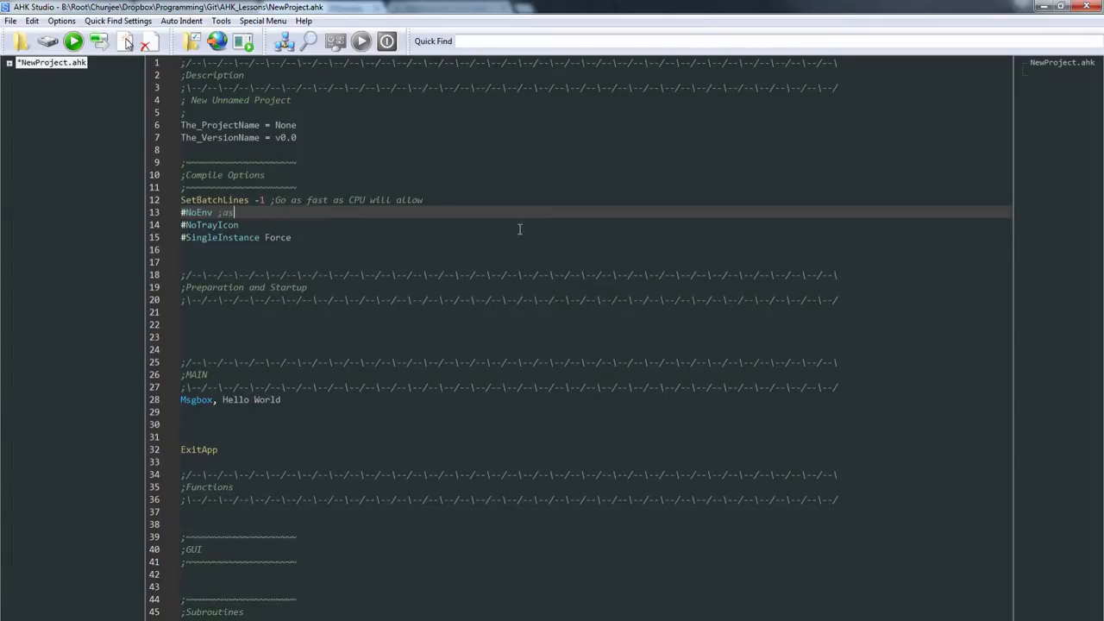
{"action": "key", "text": "BackSpace"}
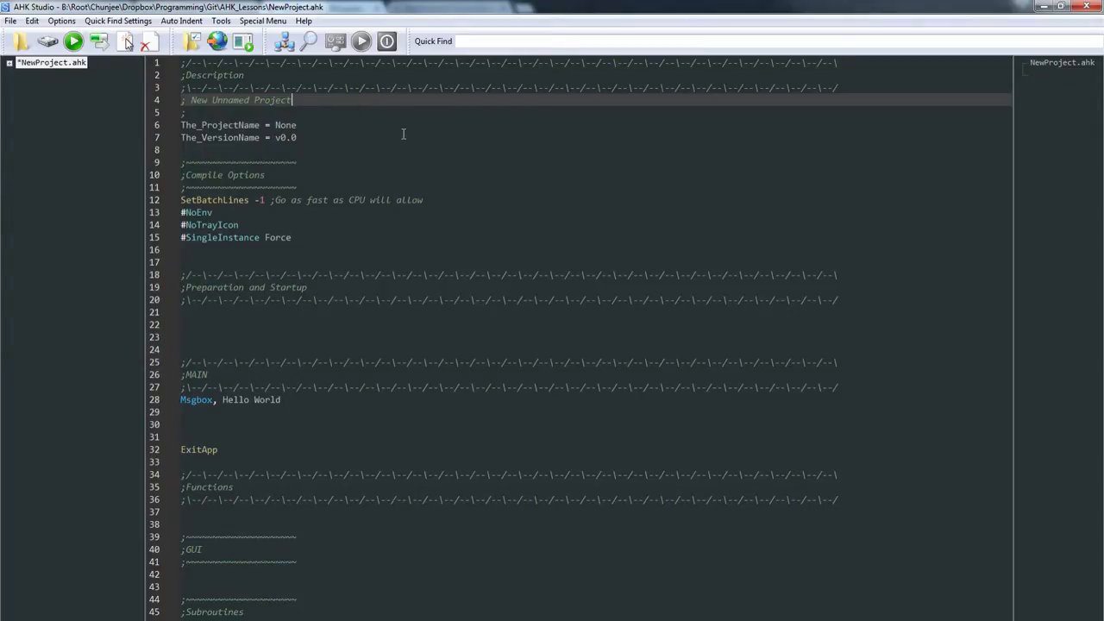
{"action": "mouse_move", "coordinate": [176, 200]}
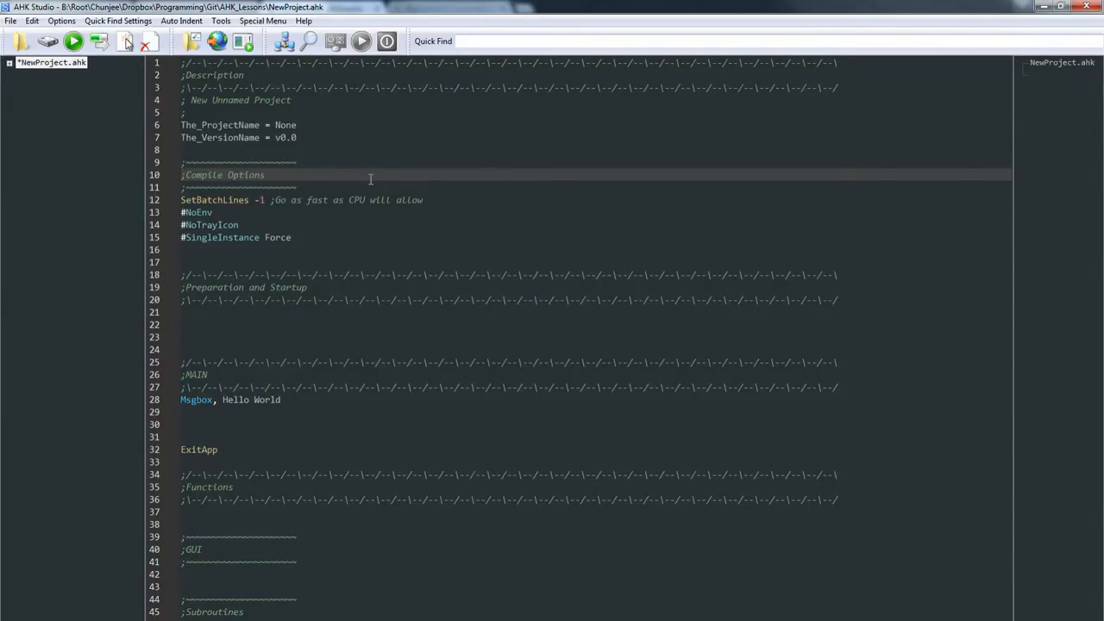
{"action": "left_click", "coordinate": [265, 176]}
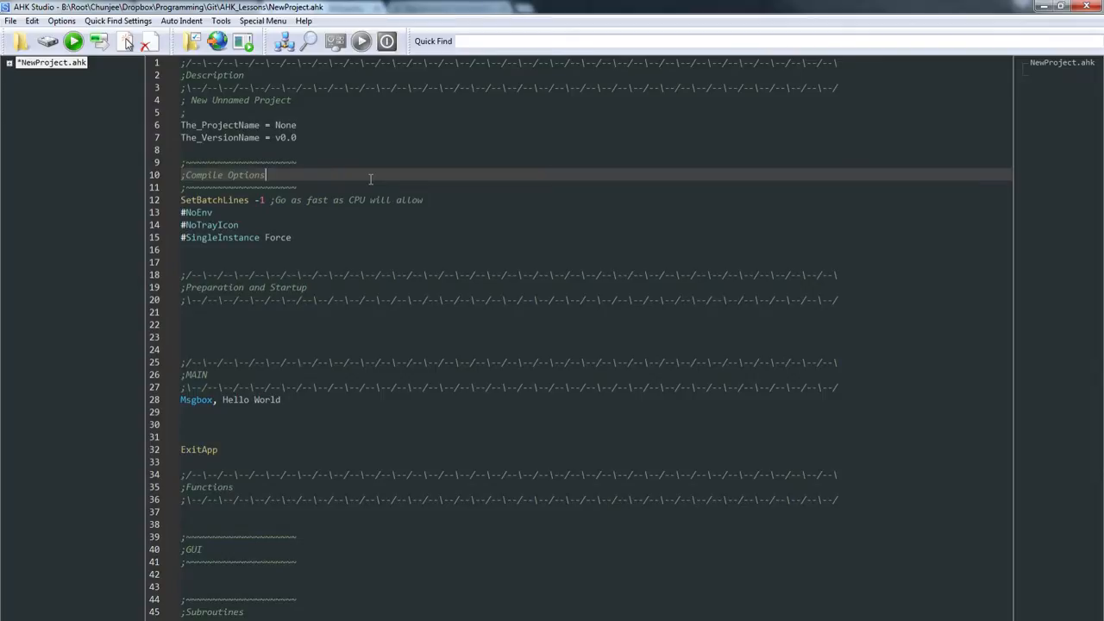
{"action": "mouse_move", "coordinate": [269, 211]}
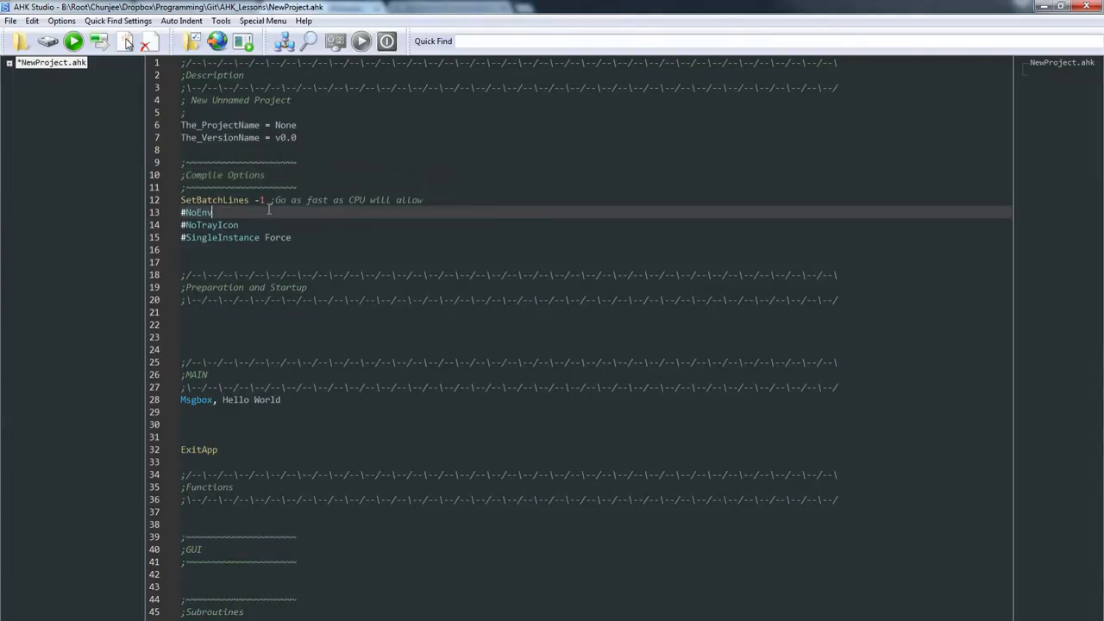
{"action": "mouse_move", "coordinate": [276, 214]}
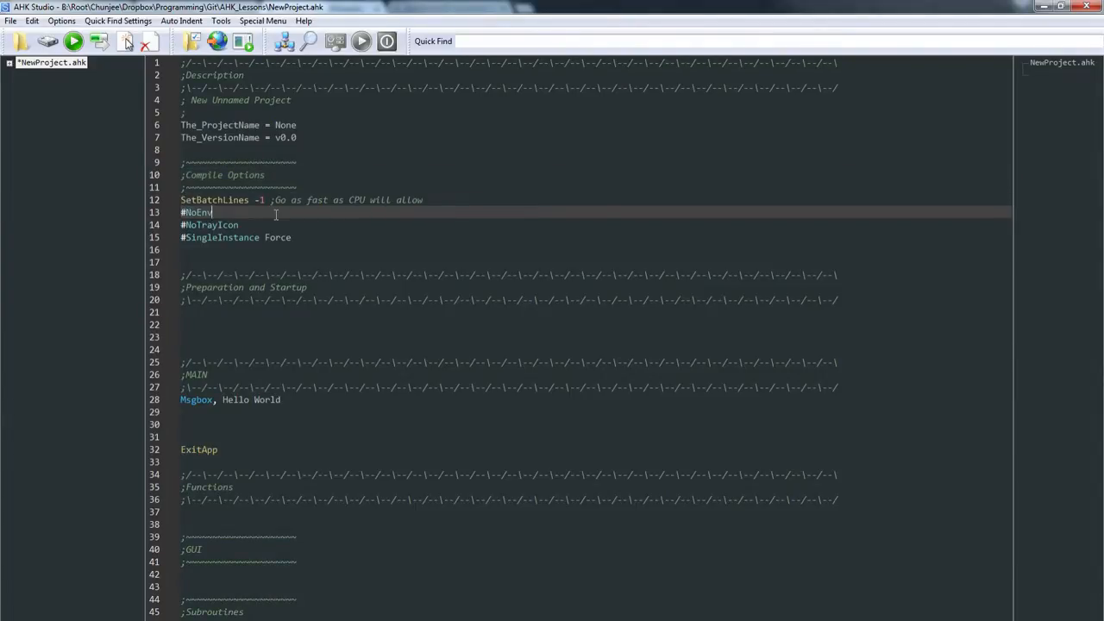
{"action": "left_click", "coordinate": [296, 224]}
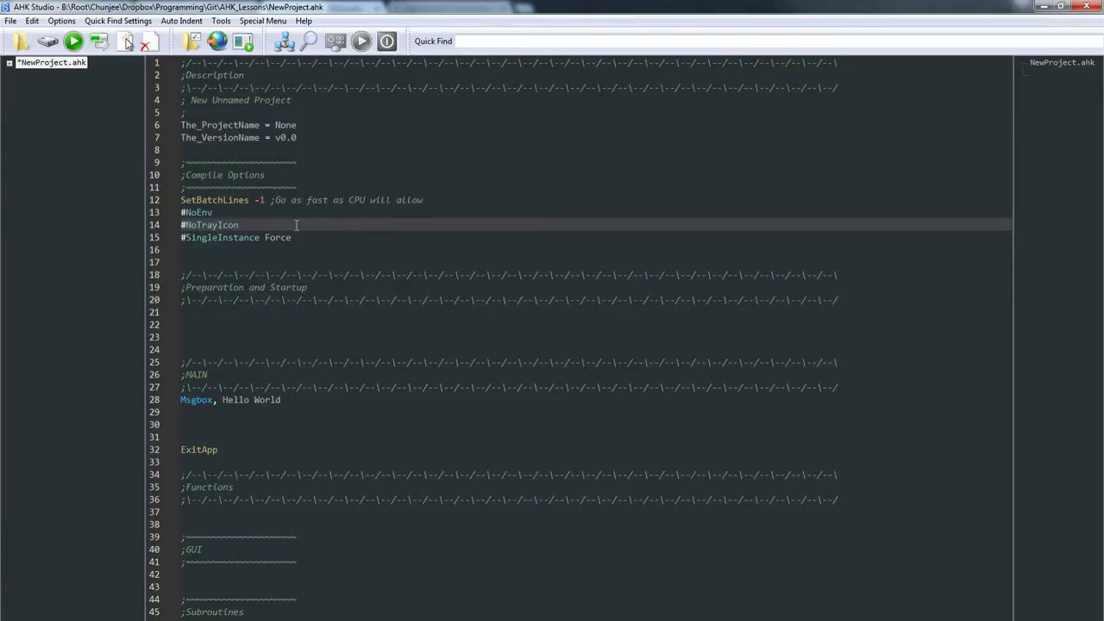
{"action": "left_click", "coordinate": [240, 224]}
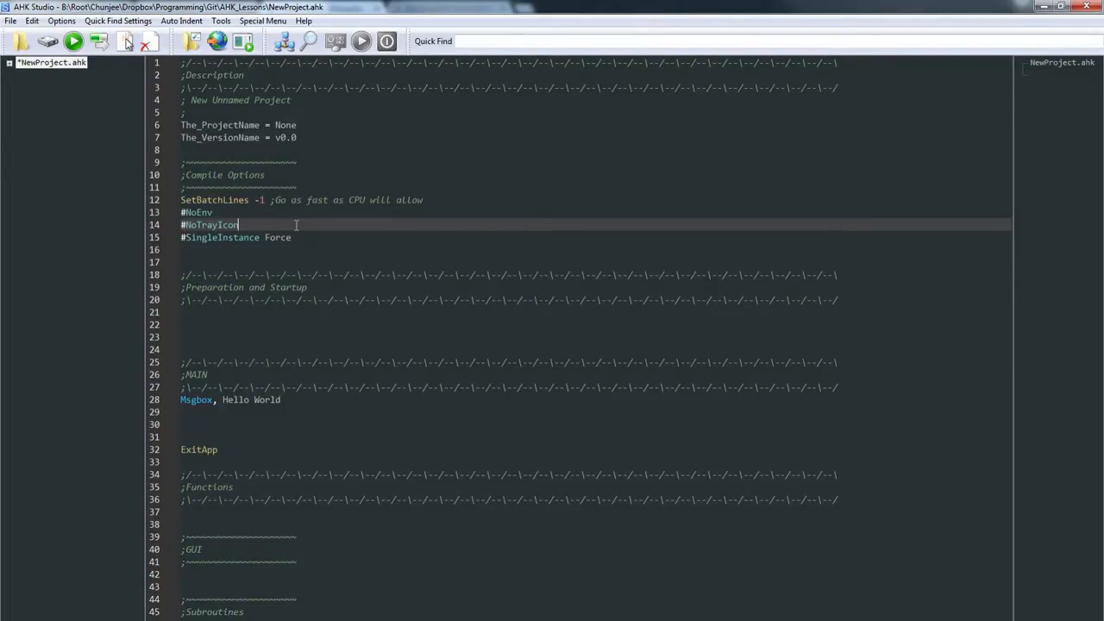
{"action": "left_click", "coordinate": [297, 239]}
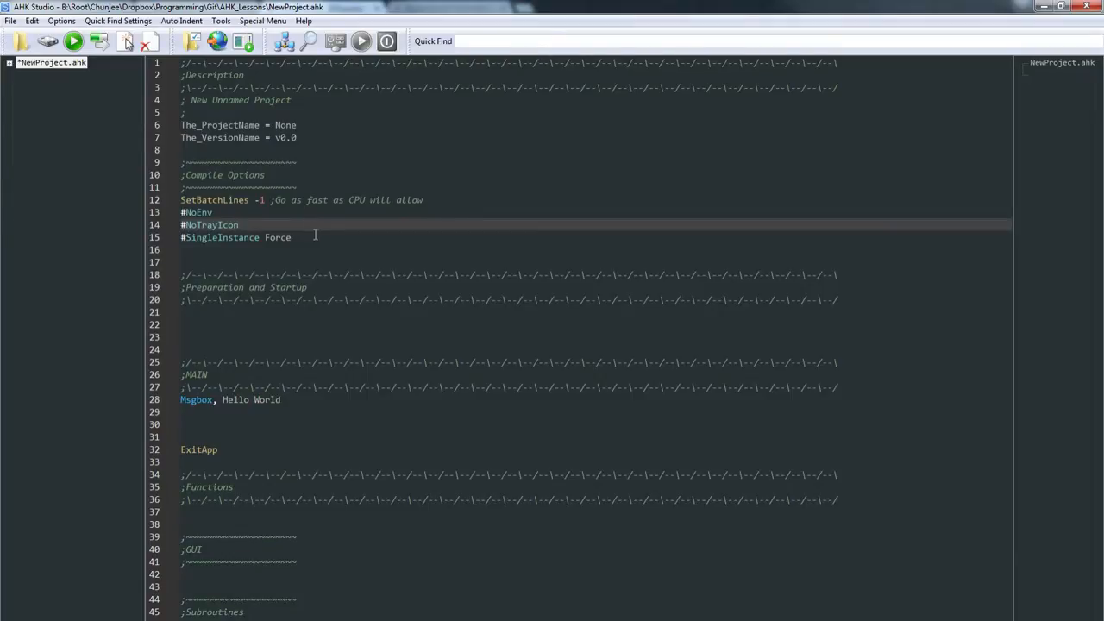
{"action": "mouse_move", "coordinate": [503, 255]}
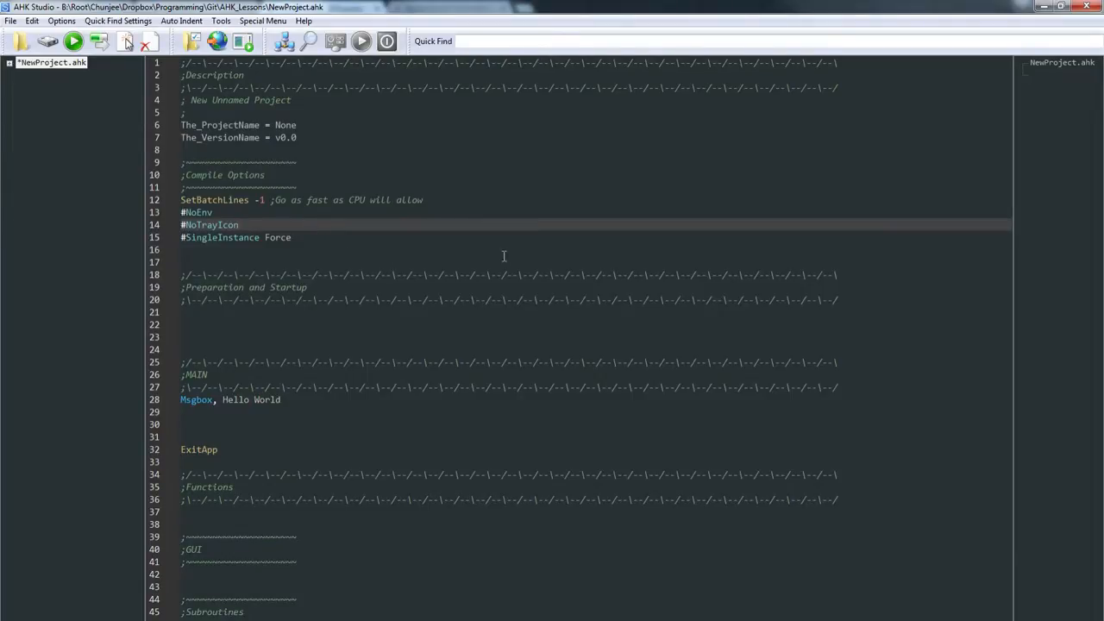
{"action": "left_click", "coordinate": [400, 250]}
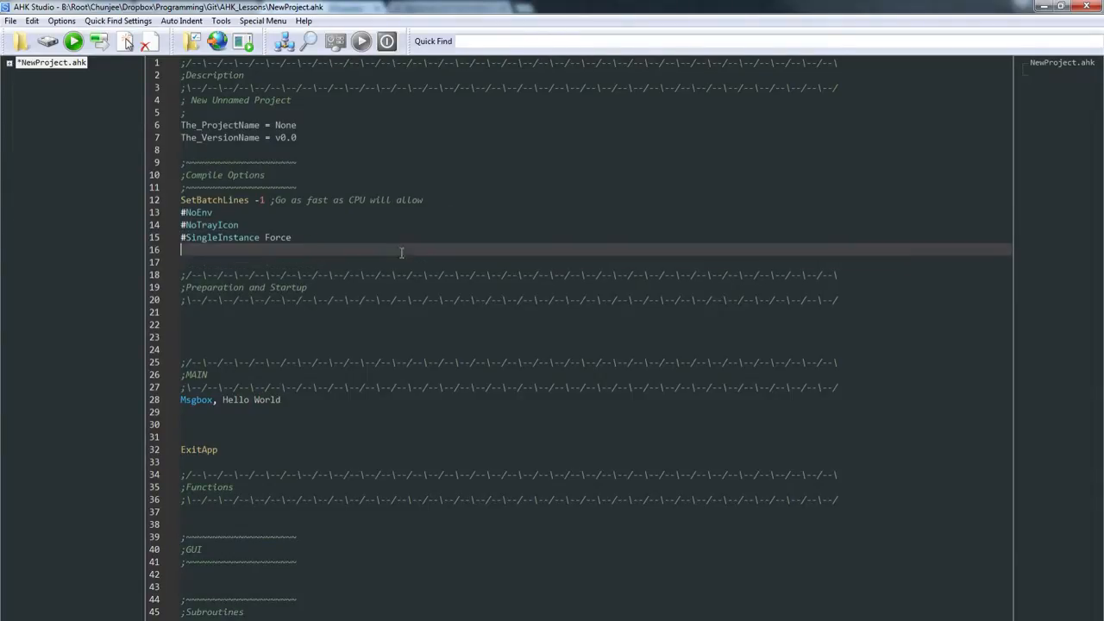
{"action": "mouse_move", "coordinate": [359, 393]}
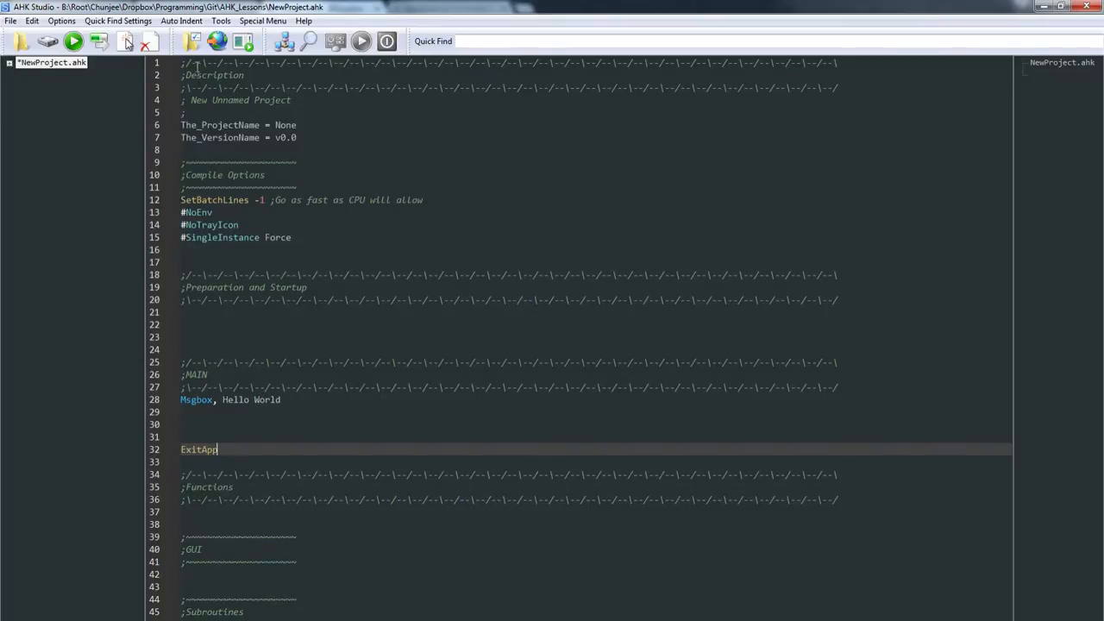
{"action": "mouse_move", "coordinate": [193, 472]}
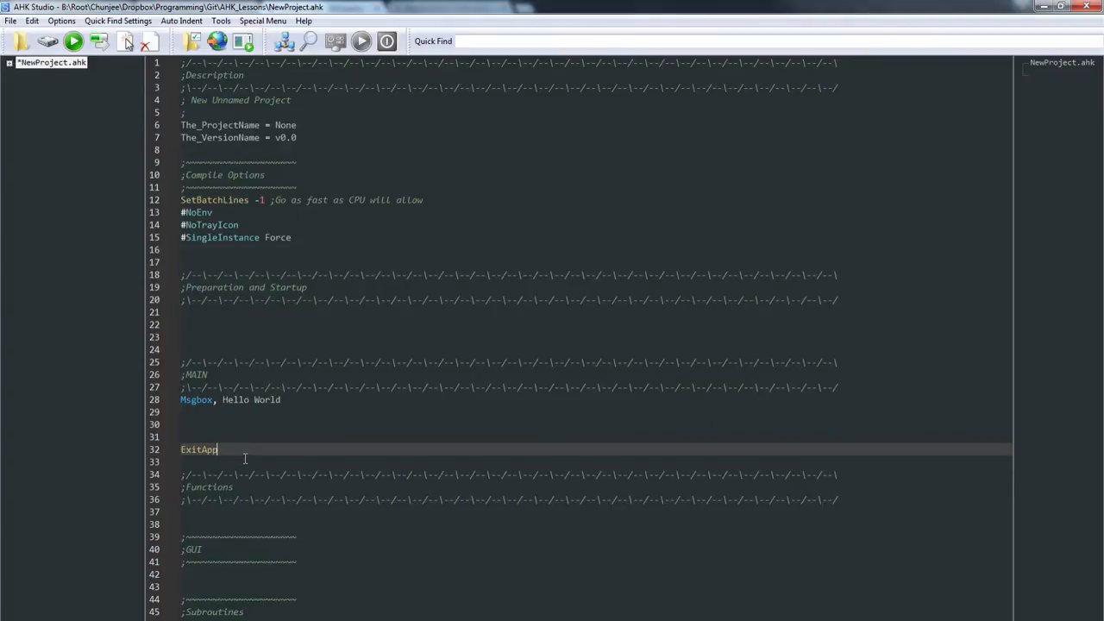
{"action": "left_click", "coordinate": [259, 435]}
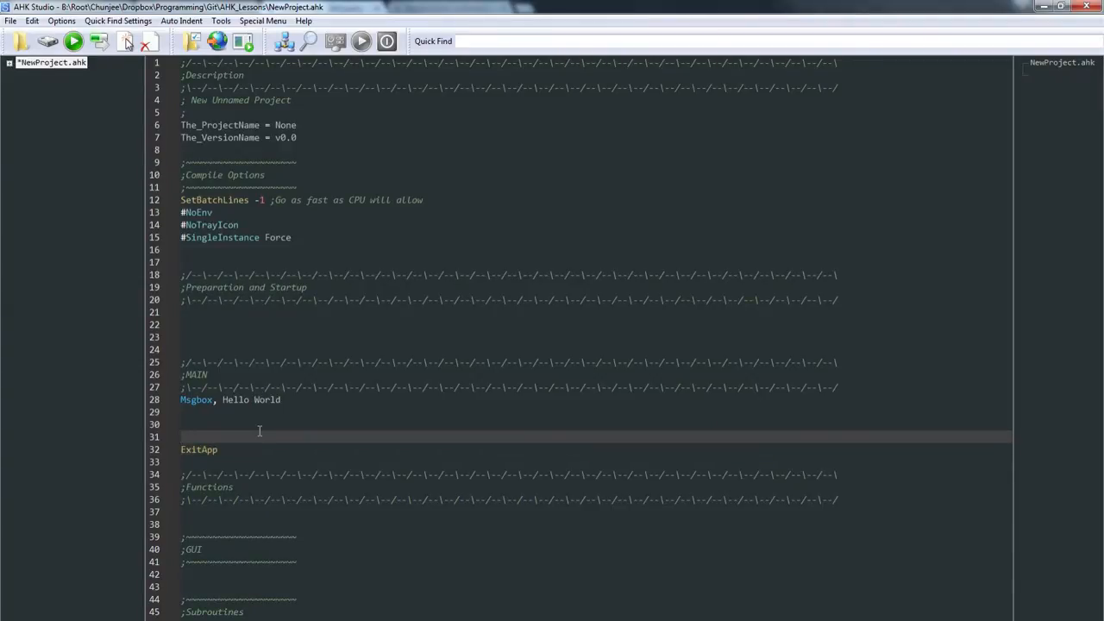
{"action": "left_click", "coordinate": [250, 424]}
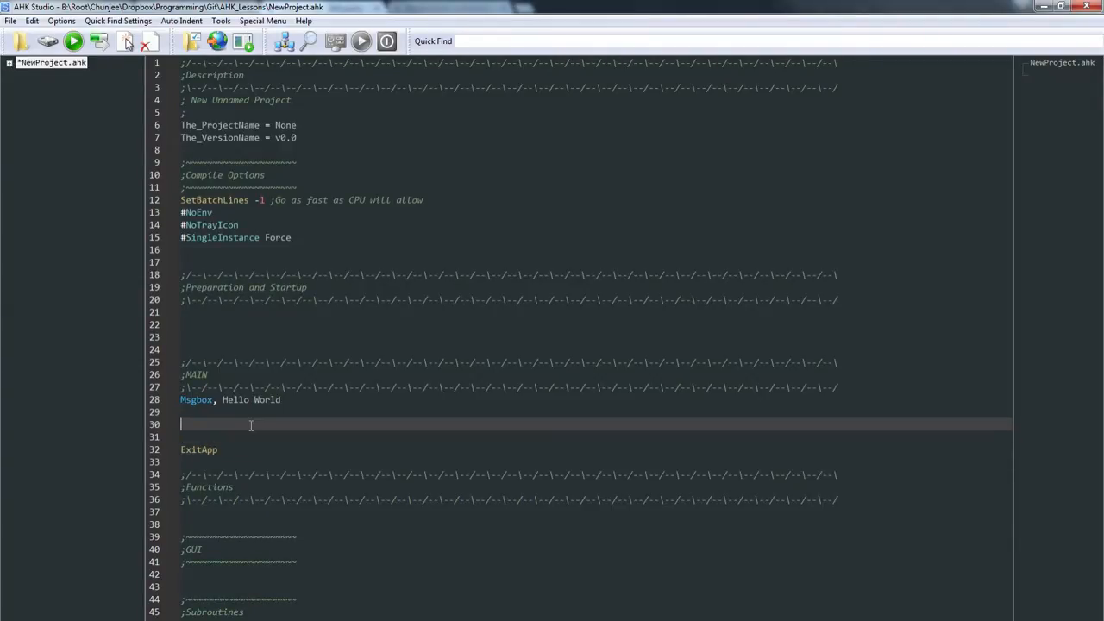
Add a = Hello World on a new line above the Msgbox line.
{"action": "key", "text": "Return"}
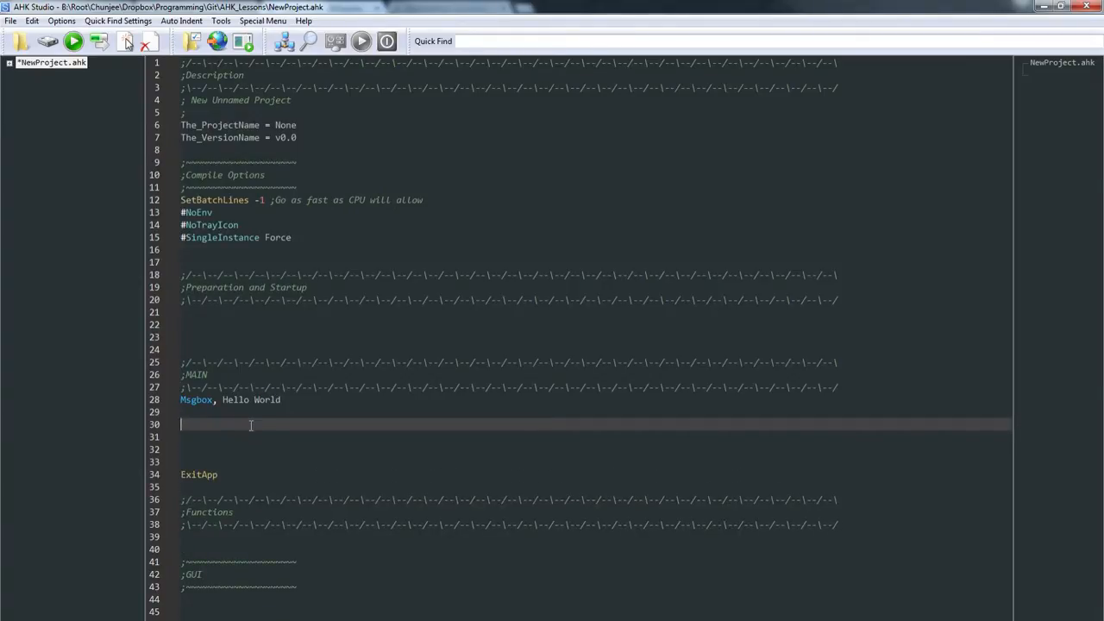
{"action": "left_click", "coordinate": [197, 401]}
{"action": "type", "text": "a ="}
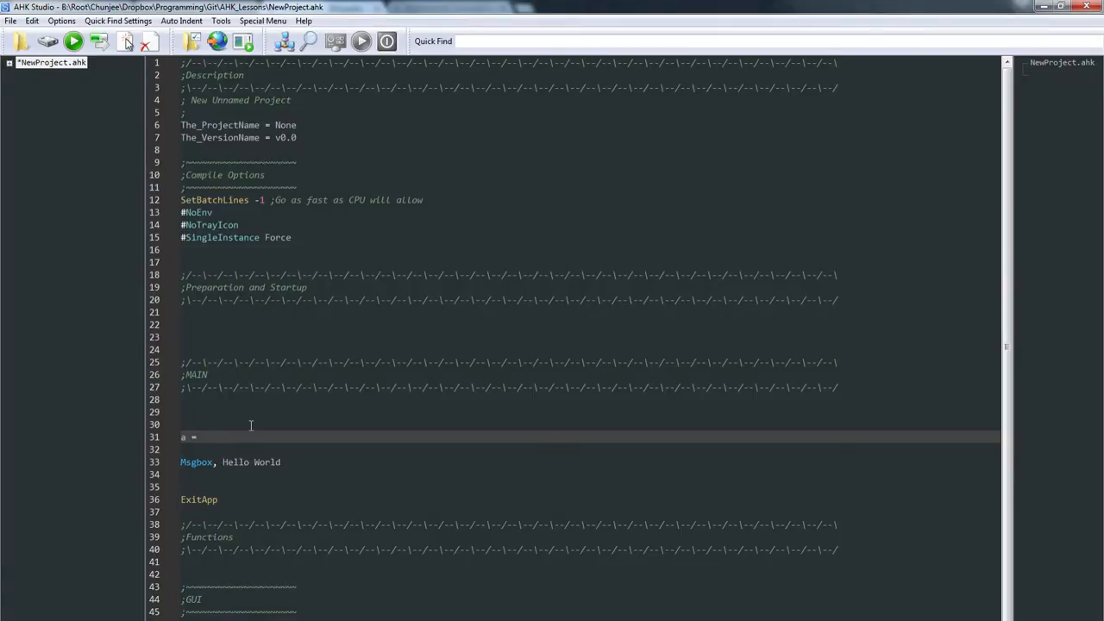
{"action": "left_click", "coordinate": [200, 438]}
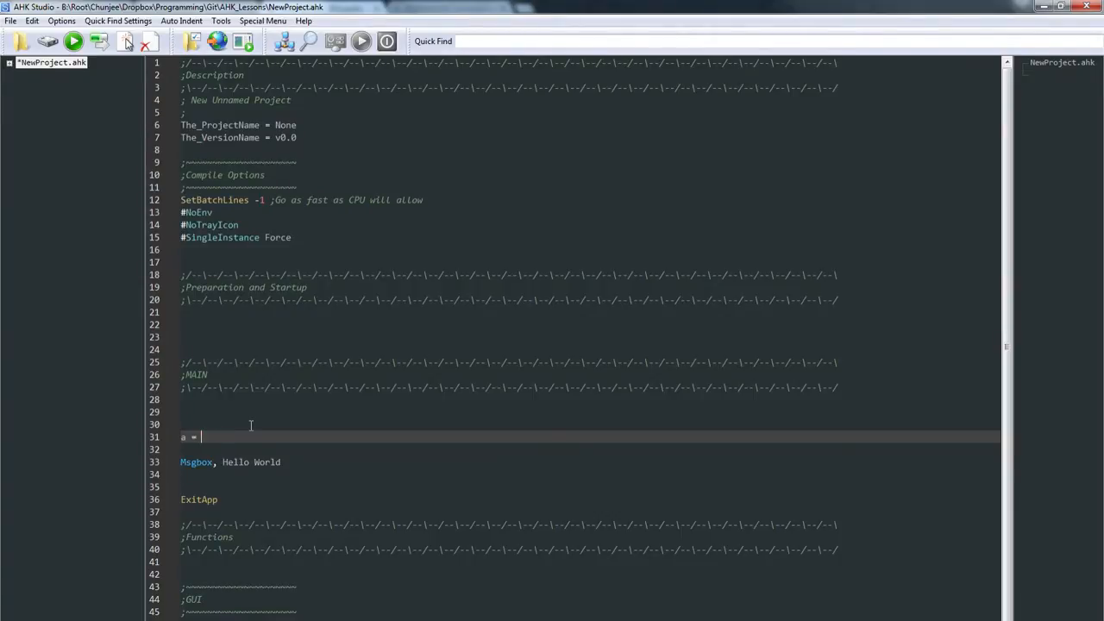
{"action": "type", "text": "Hello"}
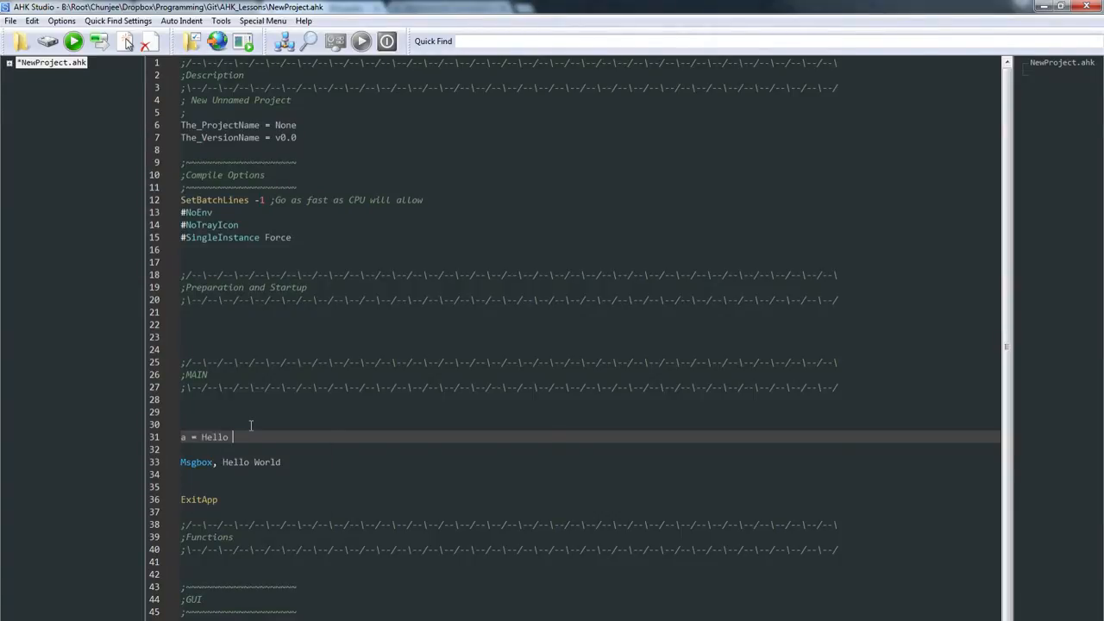
{"action": "type", "text": "World"}
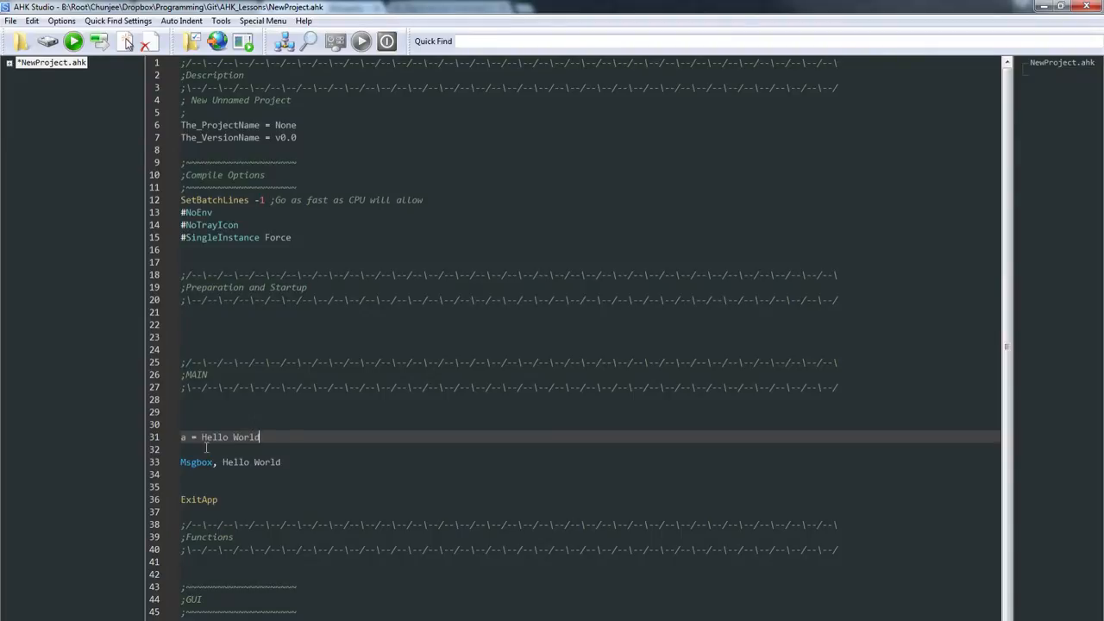
Remove Hello World from the Msgbox line and start a b := line below a.
{"action": "left_click", "coordinate": [324, 463]}
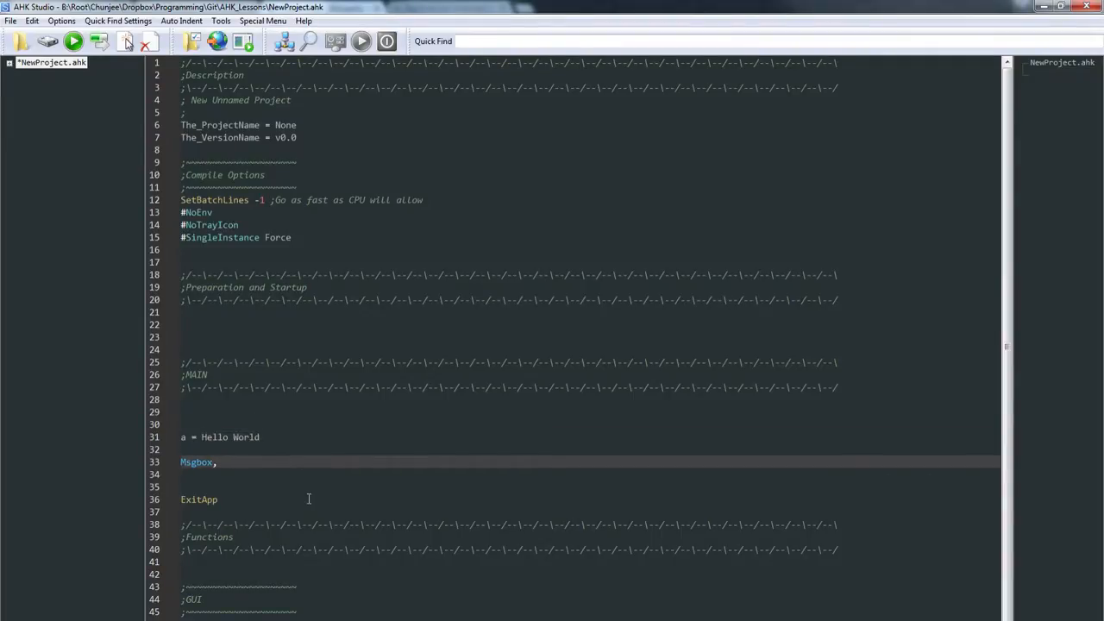
{"action": "left_click", "coordinate": [283, 437]}
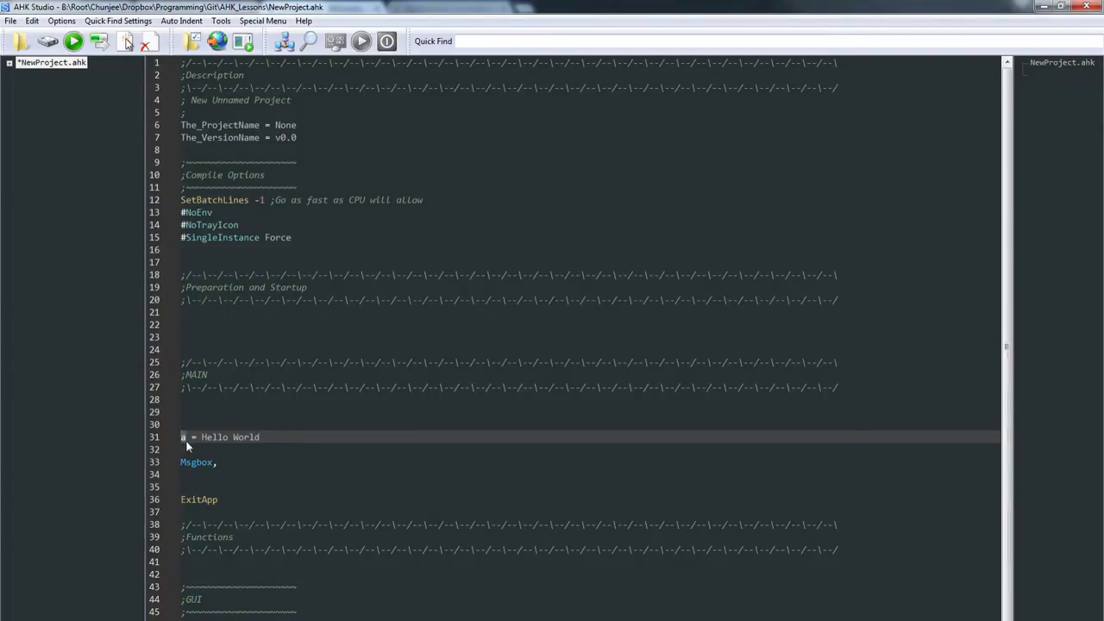
{"action": "left_click", "coordinate": [240, 448]}
{"action": "type", "text": "b :="}
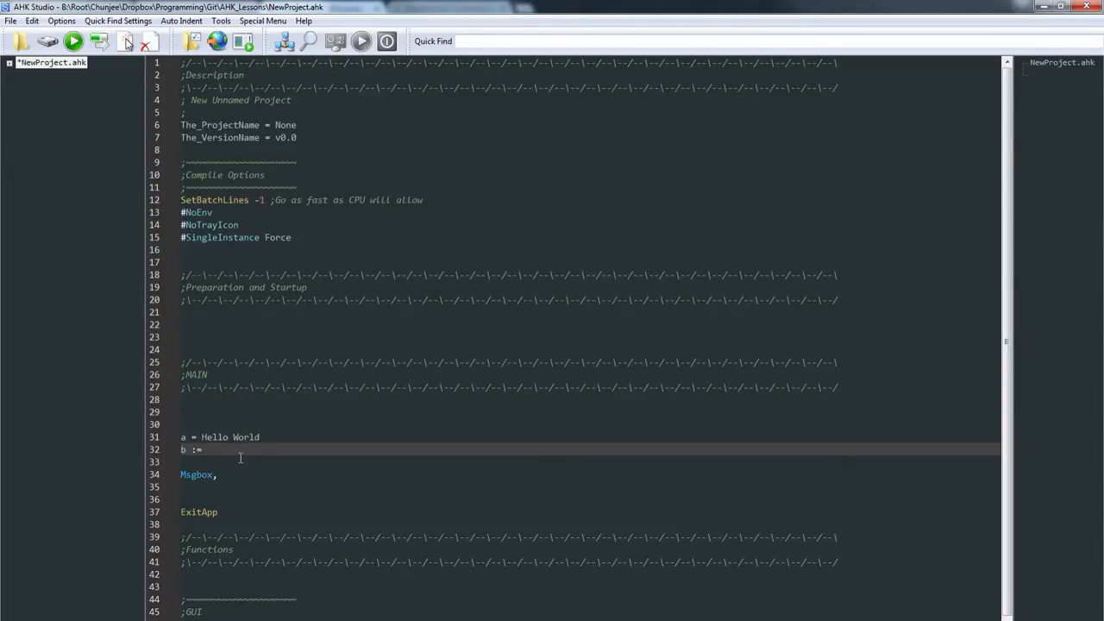
Try 1 + 2 and then a as b's value, then delete them.
{"action": "left_click", "coordinate": [207, 449]}
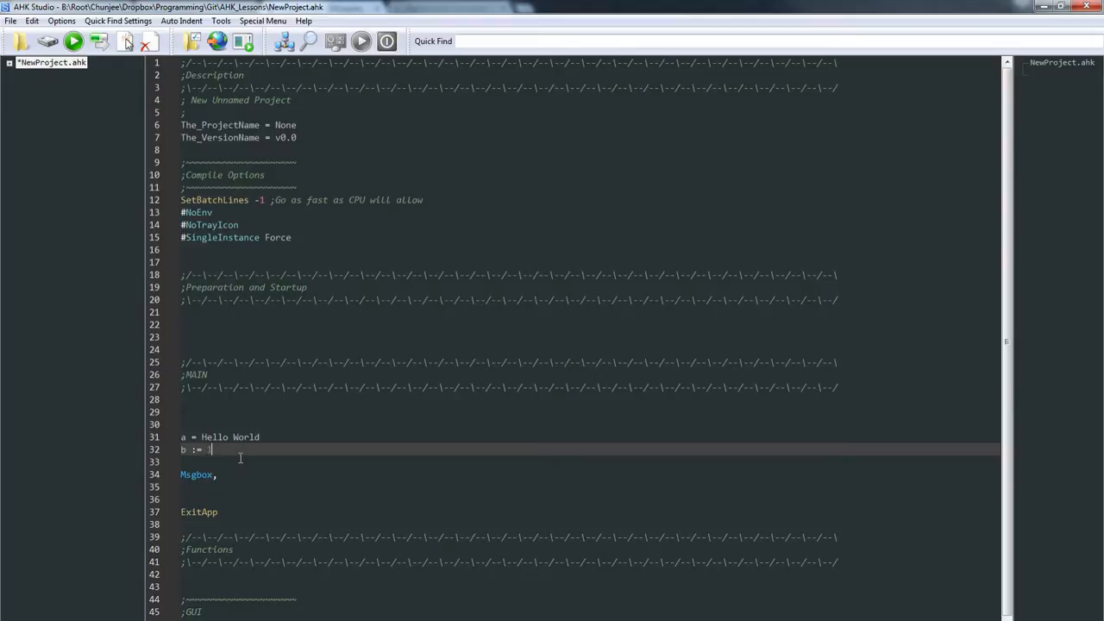
{"action": "type", "text": "1 + 2"}
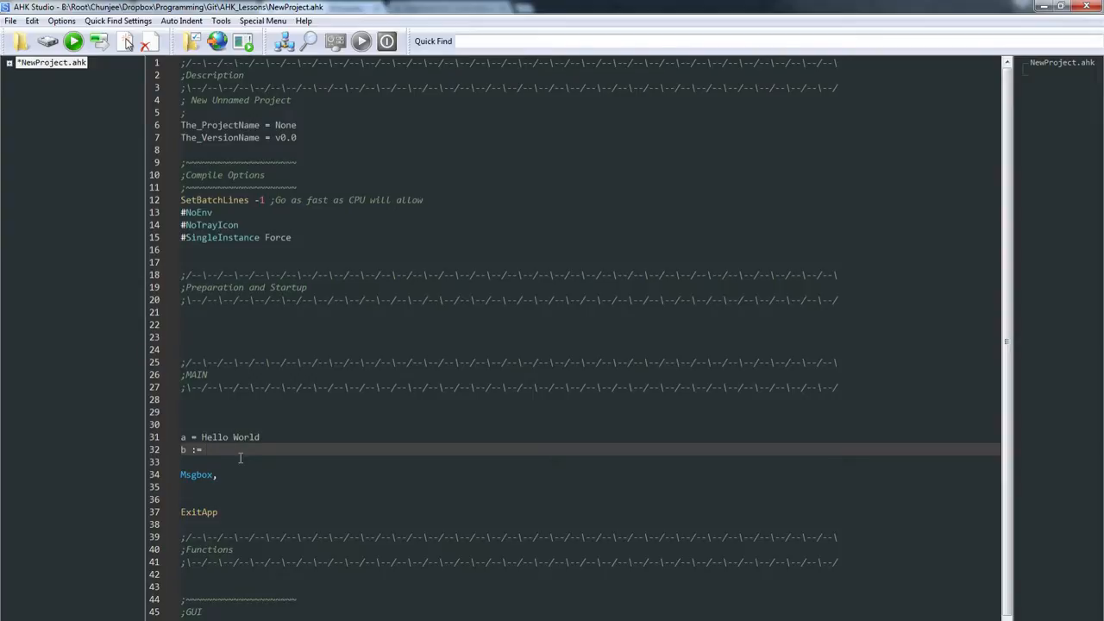
{"action": "type", "text": "a"}
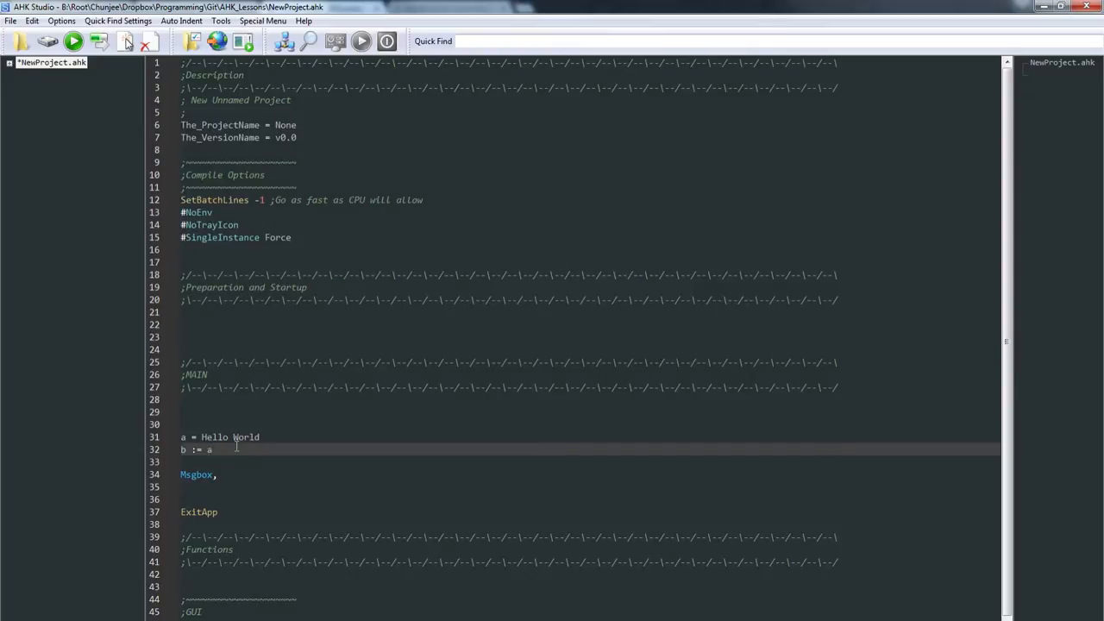
{"action": "key", "text": "Backspace"}
{"action": "type", "text": "\"\"\""}
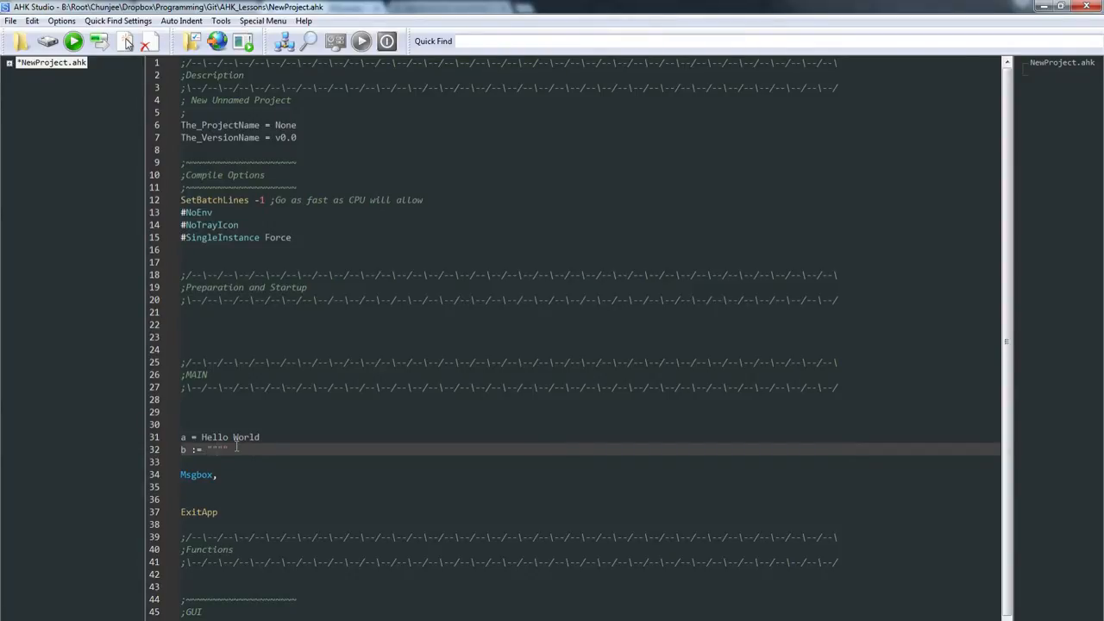
Assign b the quoted string "Hello World".
{"action": "type", "text": "h"}
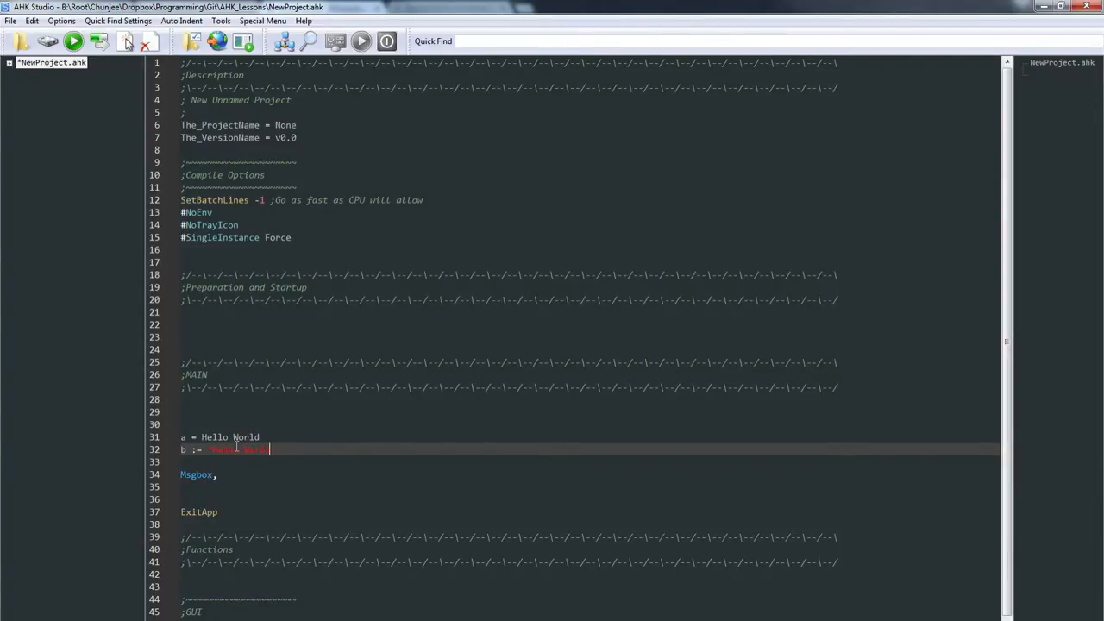
{"action": "left_click", "coordinate": [259, 438]}
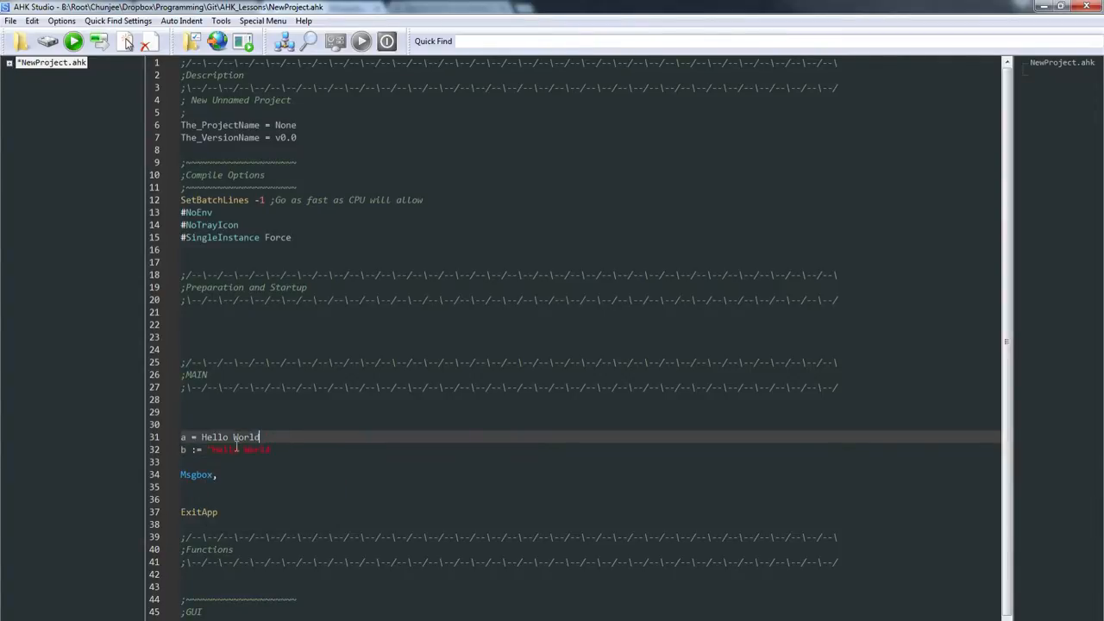
{"action": "left_click", "coordinate": [269, 448]}
{"action": "type", "text": "\""}
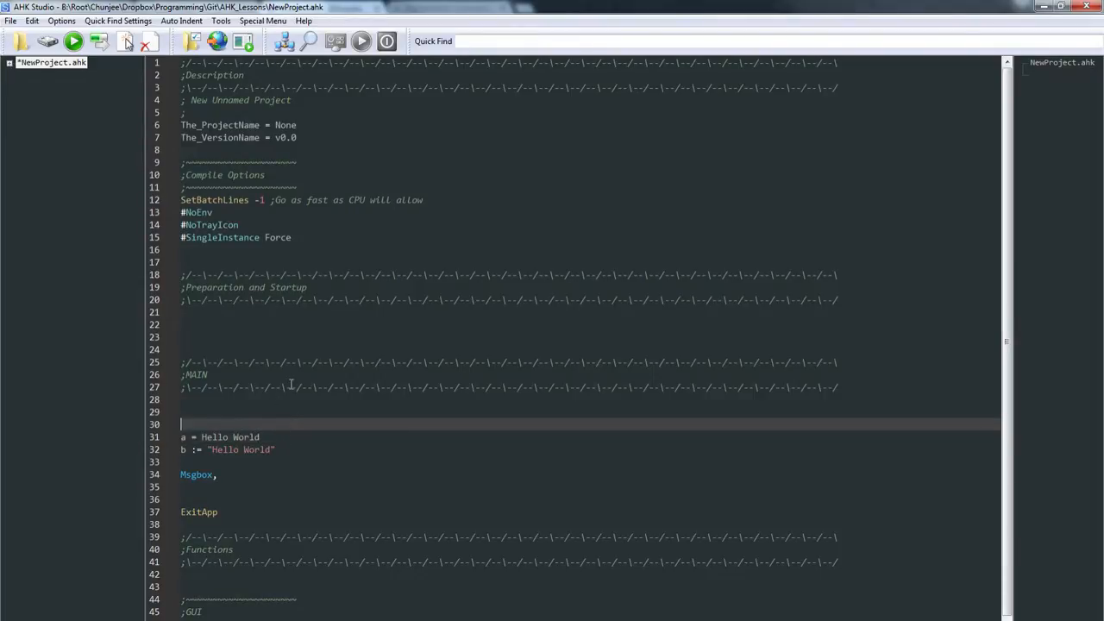
{"action": "mouse_move", "coordinate": [194, 438]}
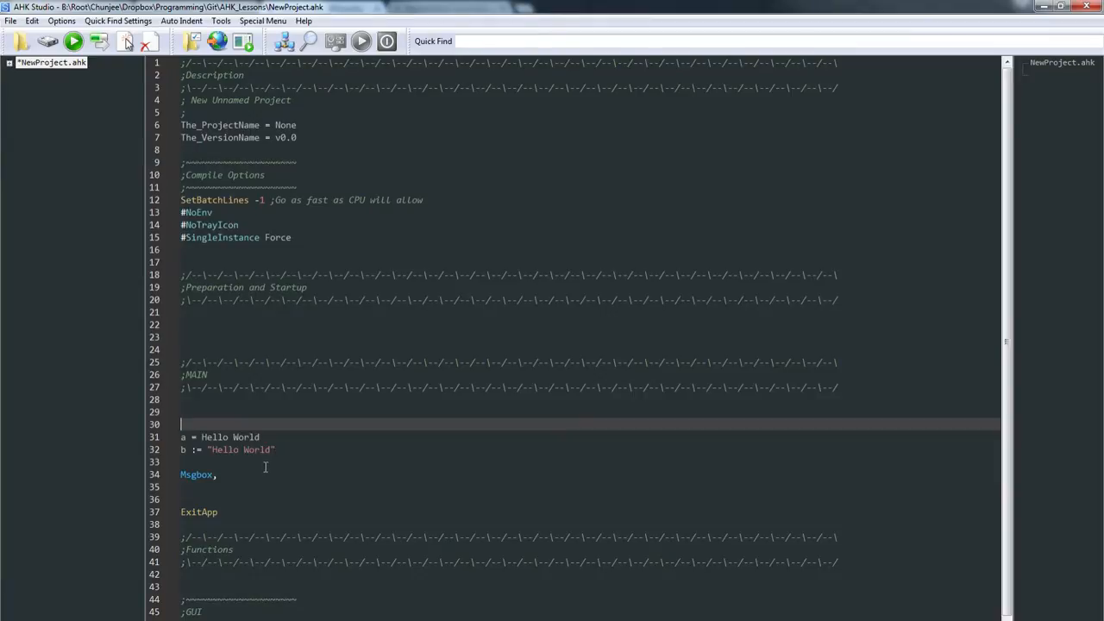
Make the message box MsgBox, a and run it, showing literal a.
{"action": "left_click", "coordinate": [220, 475]}
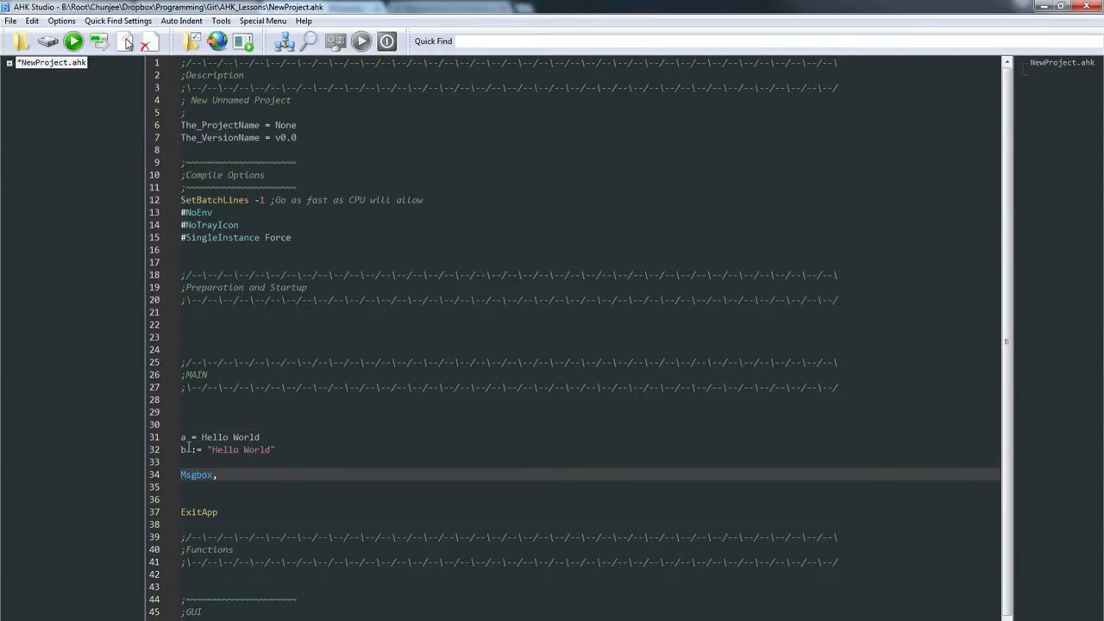
{"action": "type", "text": "a"}
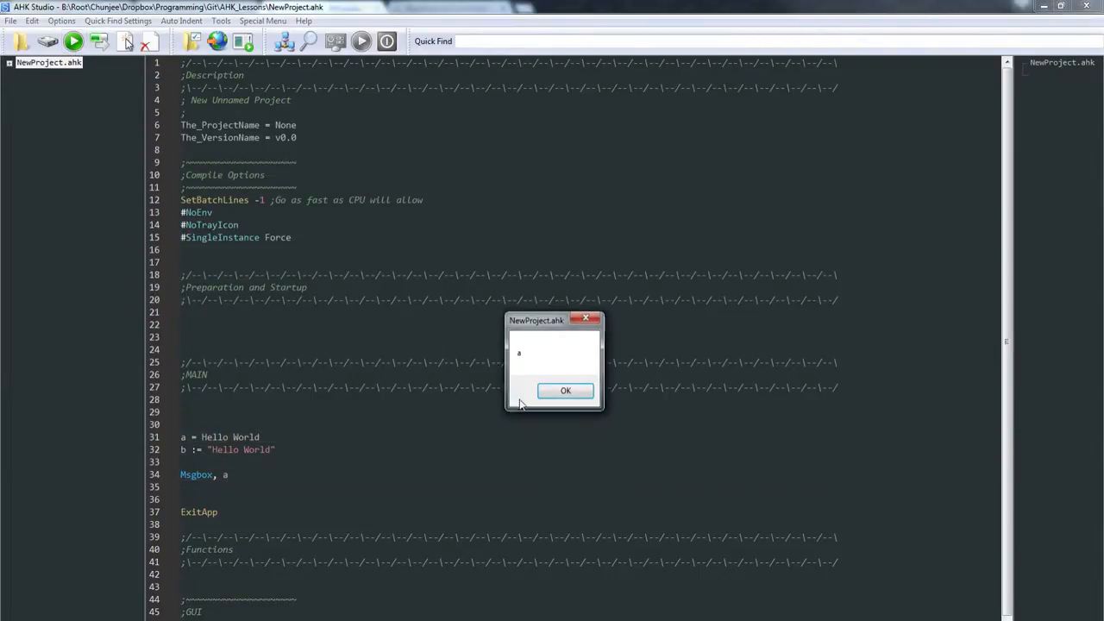
{"action": "left_click", "coordinate": [566, 390]}
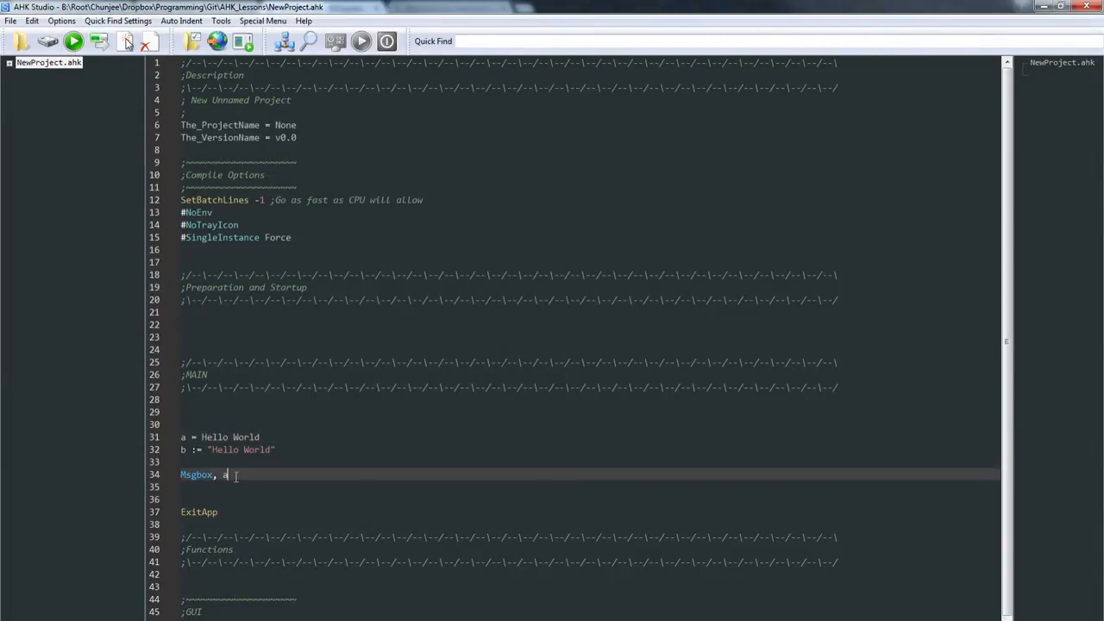
Change it to MsgBox, %a% and run it, showing Hello World.
{"action": "type", "text": "%%"}
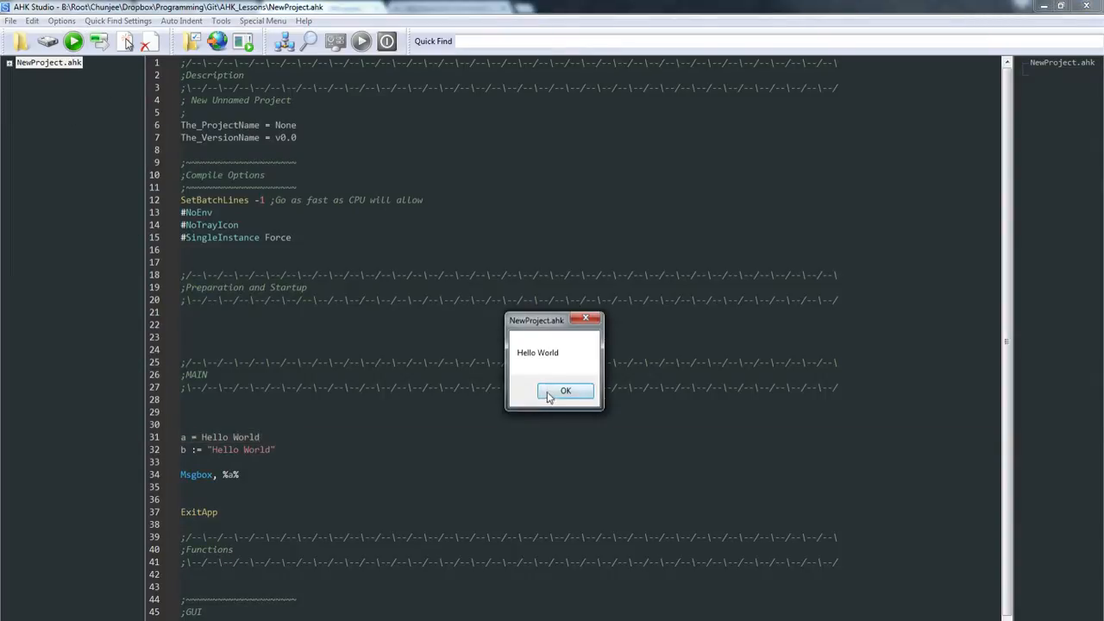
{"action": "left_click", "coordinate": [566, 390]}
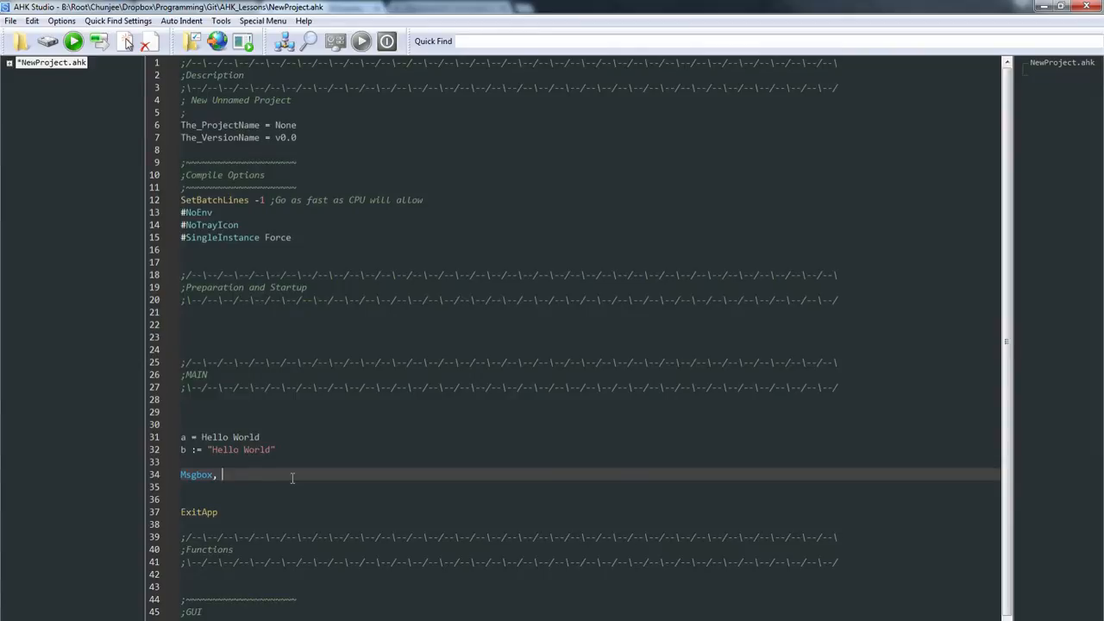
{"action": "mouse_move", "coordinate": [252, 469]}
{"action": "type", "text": " %b%"}
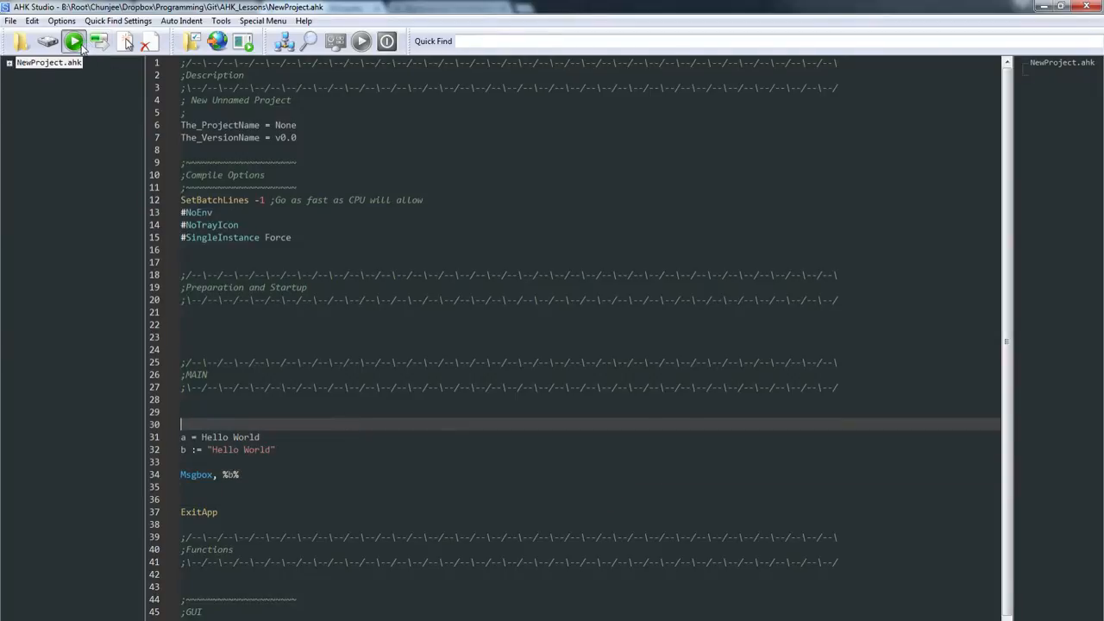
{"action": "mouse_move", "coordinate": [508, 487]}
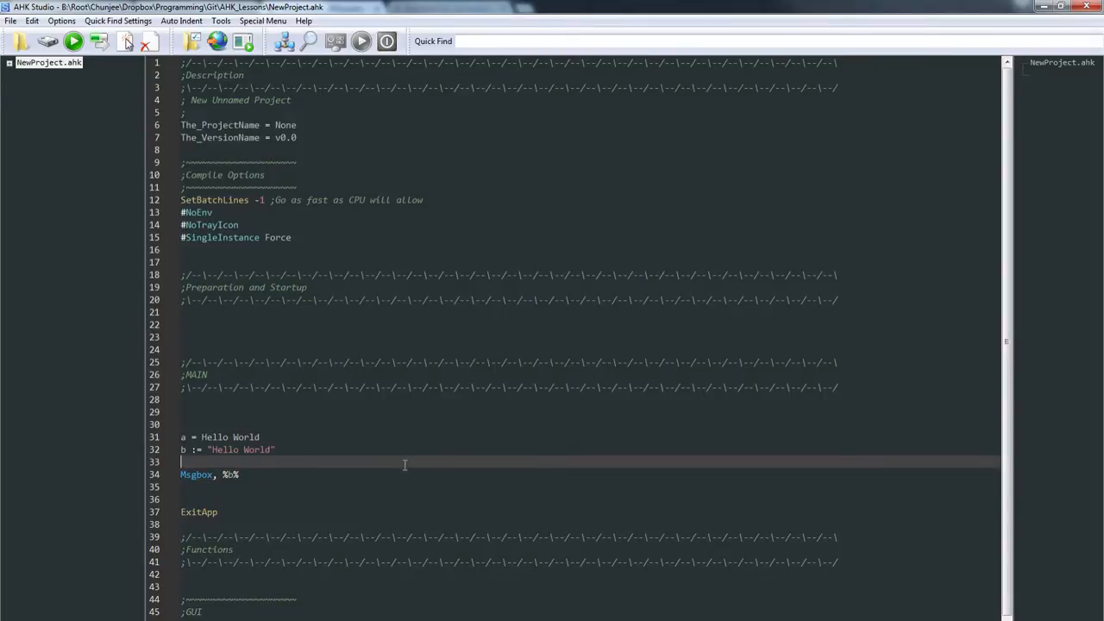
{"action": "mouse_move", "coordinate": [221, 438]}
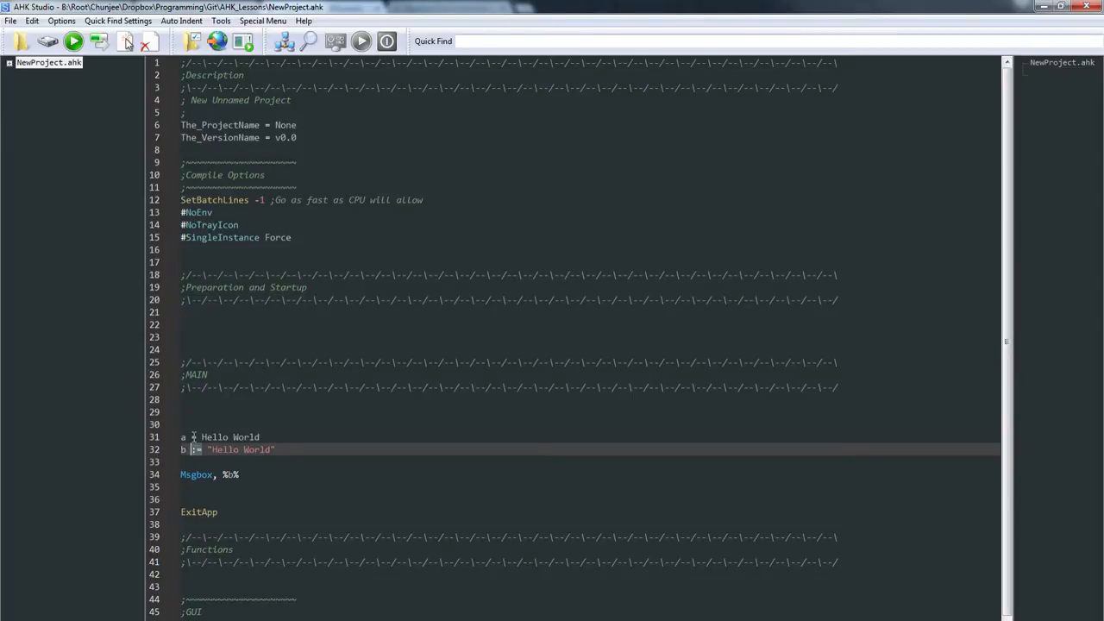
Set b := 1 + 2 and run the script so the message box shows 3.
{"action": "left_click", "coordinate": [276, 449]}
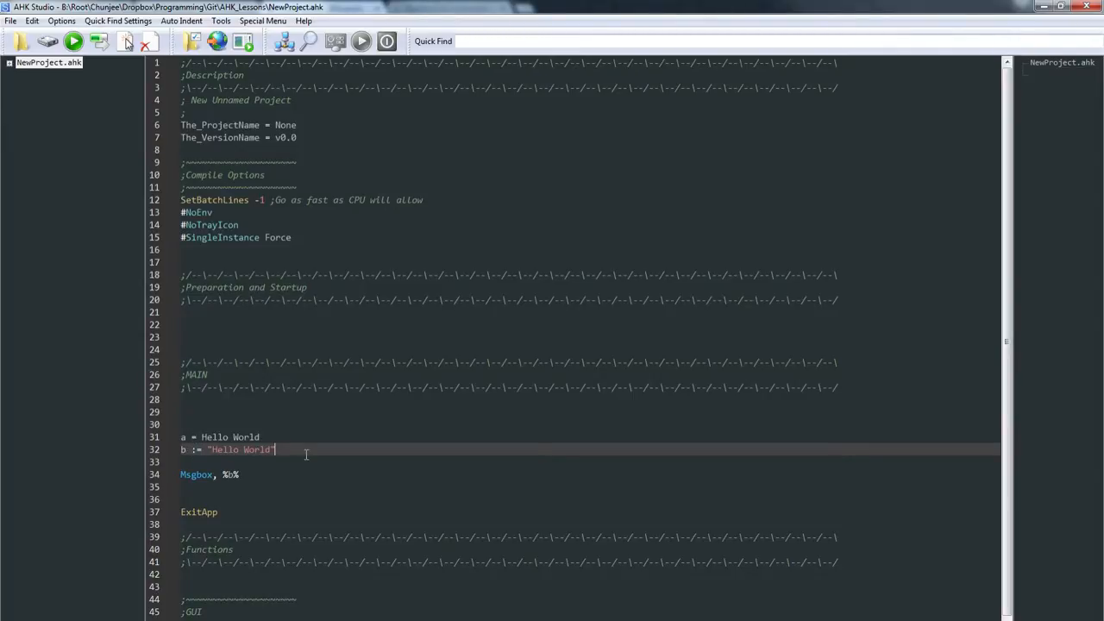
{"action": "left_click", "coordinate": [227, 475]}
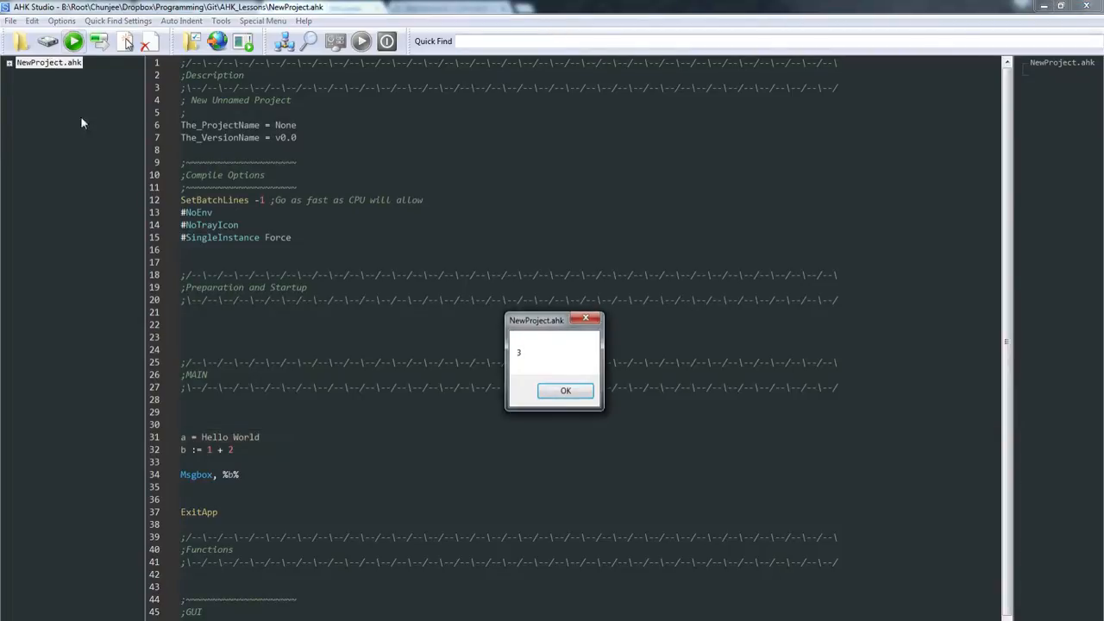
{"action": "left_click", "coordinate": [566, 390]}
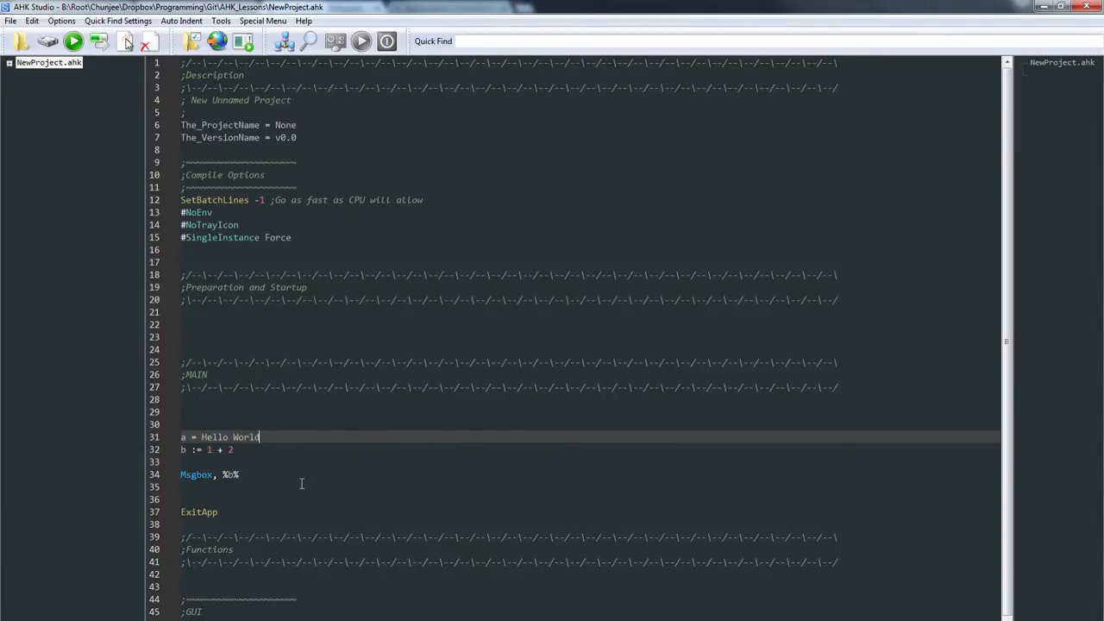
{"action": "mouse_move", "coordinate": [375, 487]}
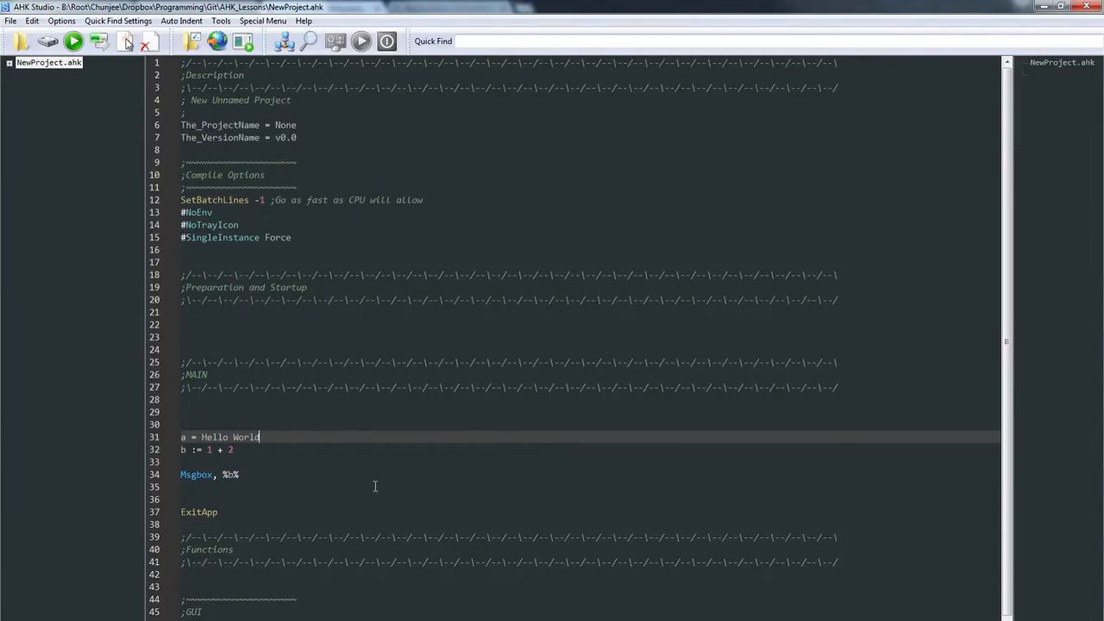